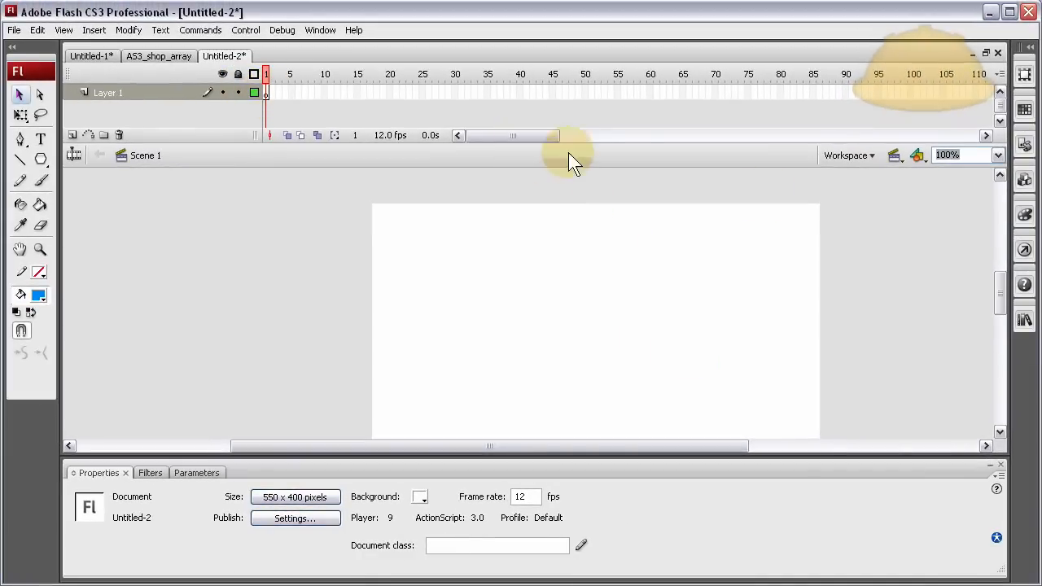
- Drag a TextArea from the Components panel's User Interface list onto the stage
{"action": "left_click", "coordinate": [1025, 321]}
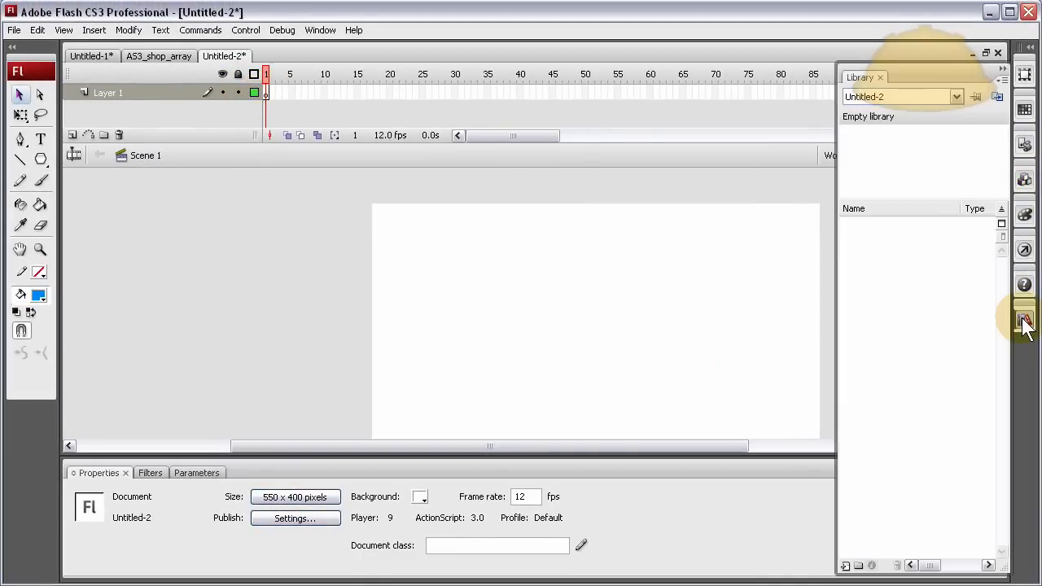
{"action": "left_click", "coordinate": [1024, 181]}
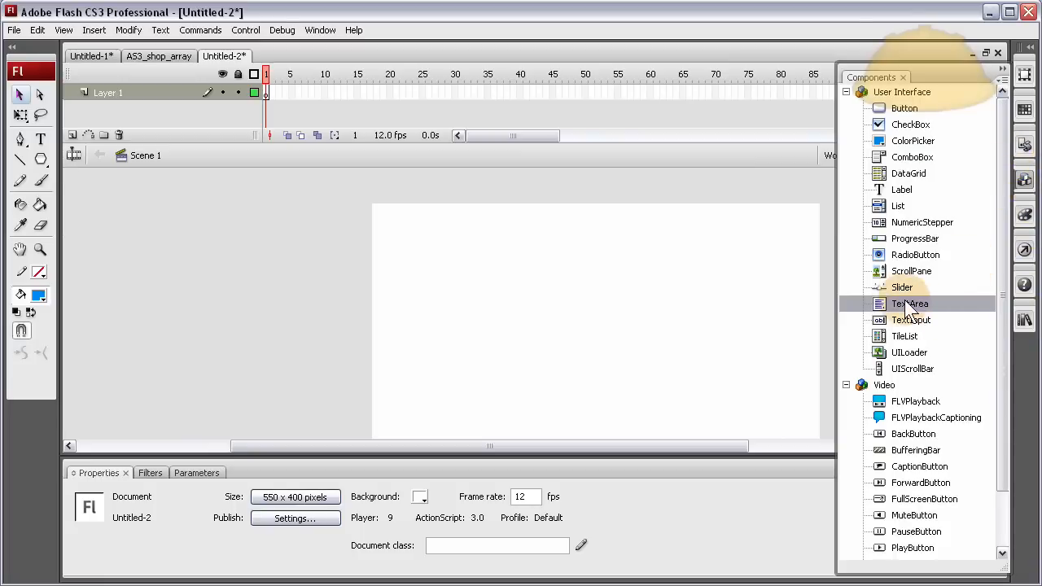
{"action": "left_click_drag", "start_coordinate": [909, 302], "coordinate": [469, 279]}
{"action": "type", "text": "4"}
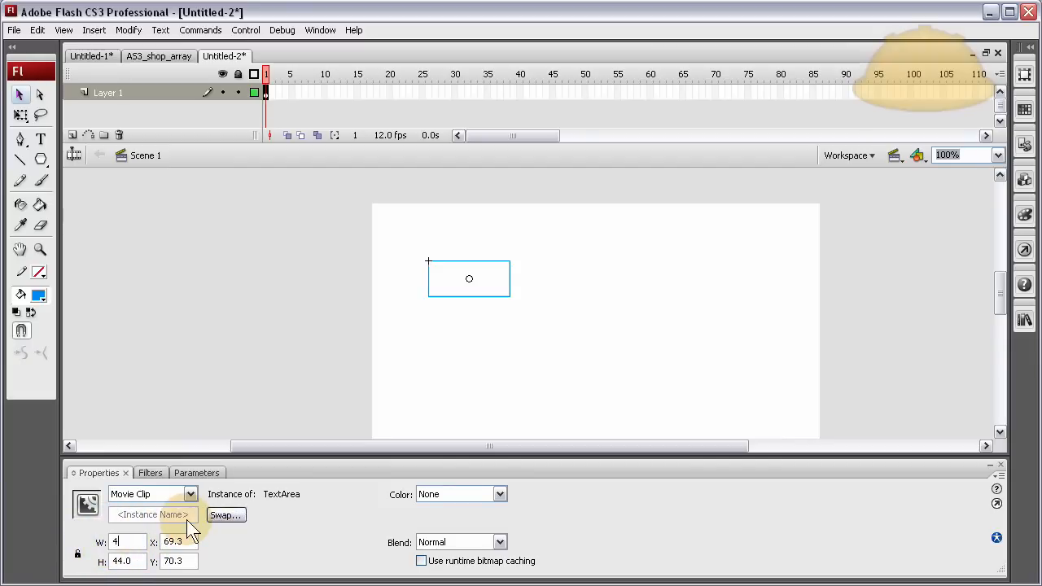
- Resize the TextArea to 400 by 200 and name the instance ta_txt
{"action": "type", "text": "00.0"}
{"action": "left_click", "coordinate": [128, 561]}
{"action": "type", "text": "200"}
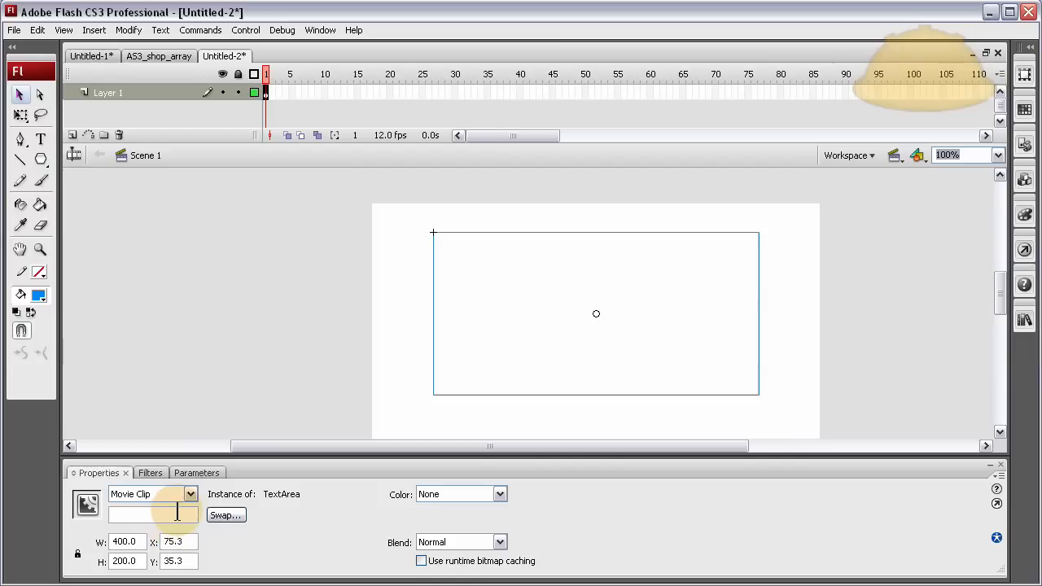
{"action": "type", "text": "ta"}
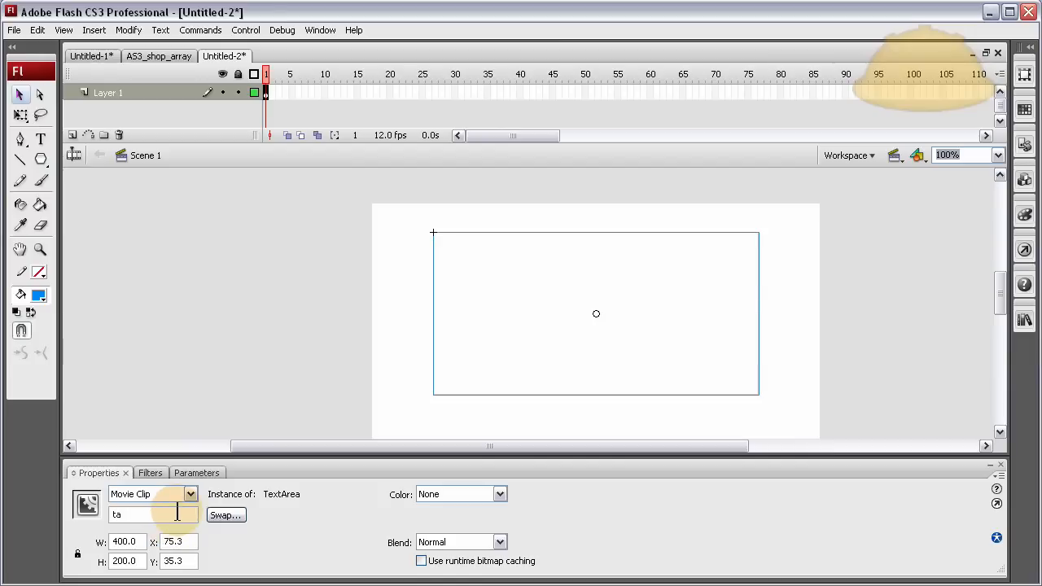
{"action": "type", "text": "_txt"}
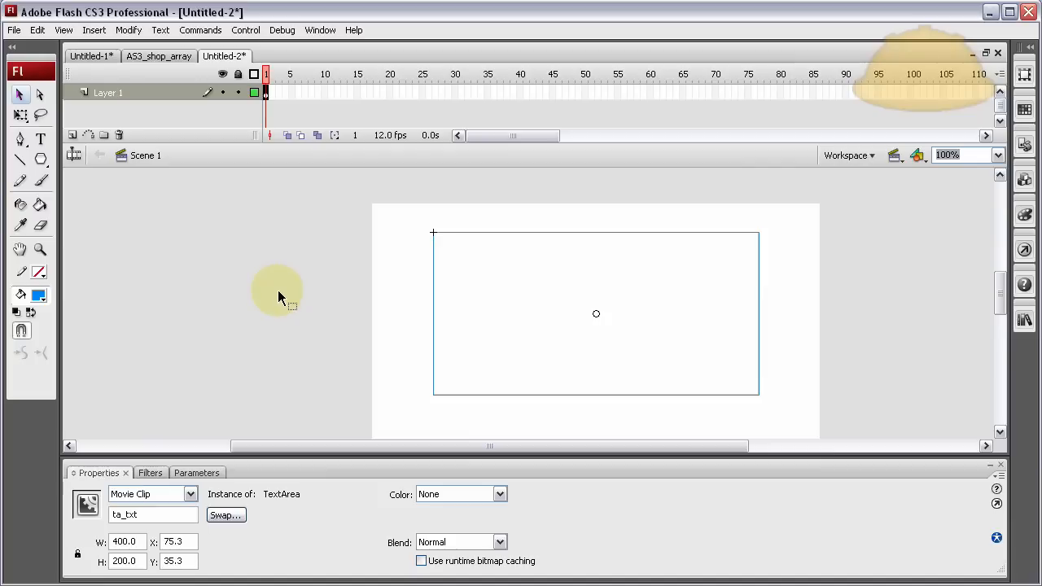
{"action": "mouse_move", "coordinate": [448, 285]}
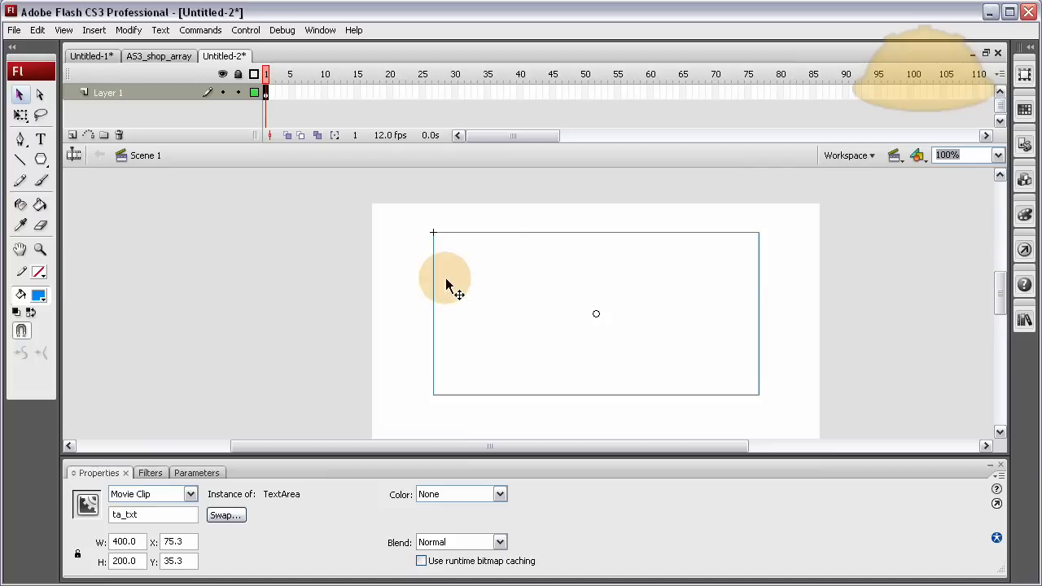
{"action": "mouse_move", "coordinate": [525, 267]}
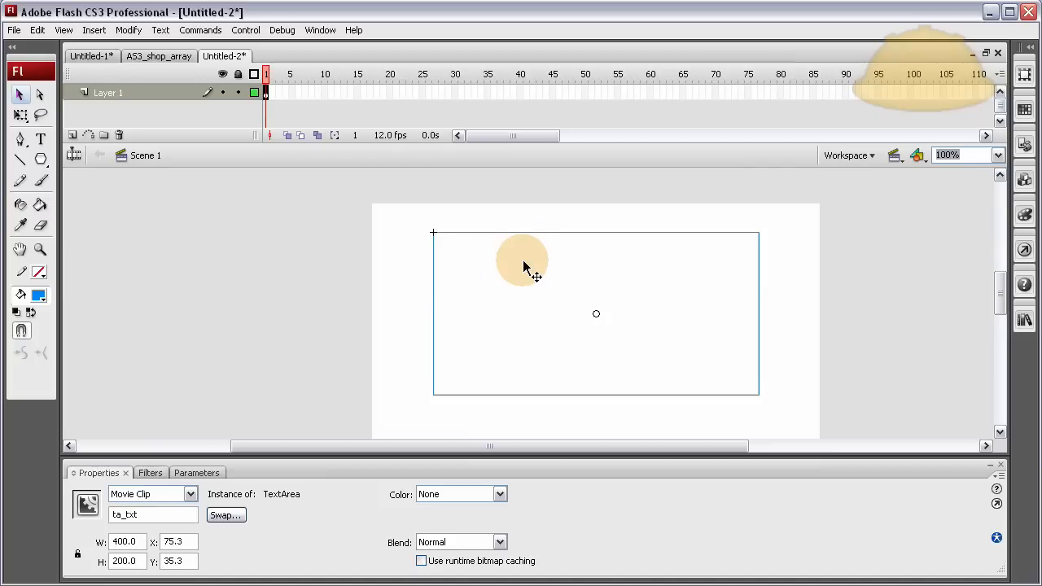
- Add a script layer and begin declaring var myString1 in the Actions panel
{"action": "left_click", "coordinate": [265, 92]}
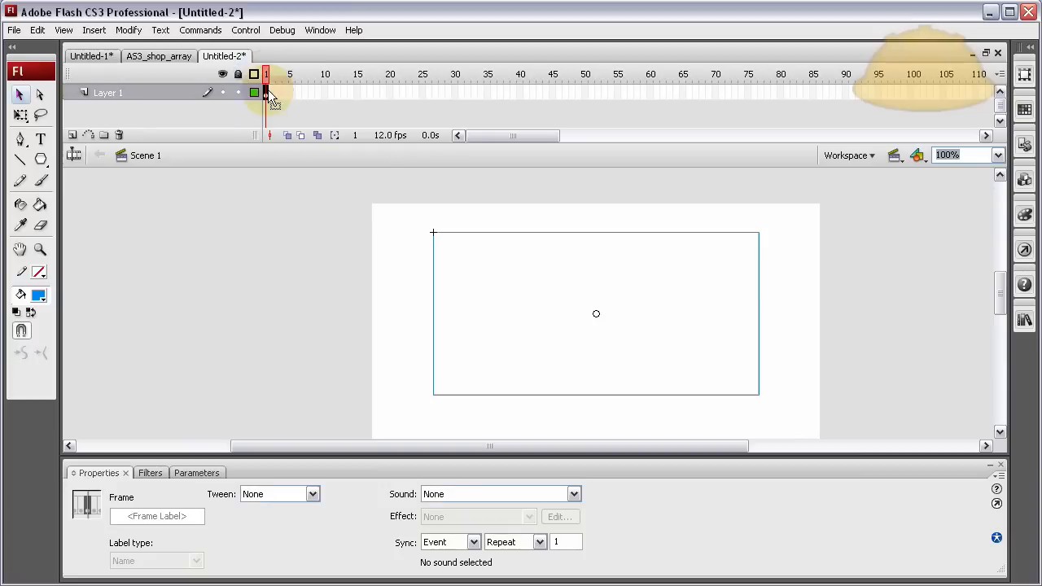
{"action": "left_click", "coordinate": [73, 134]}
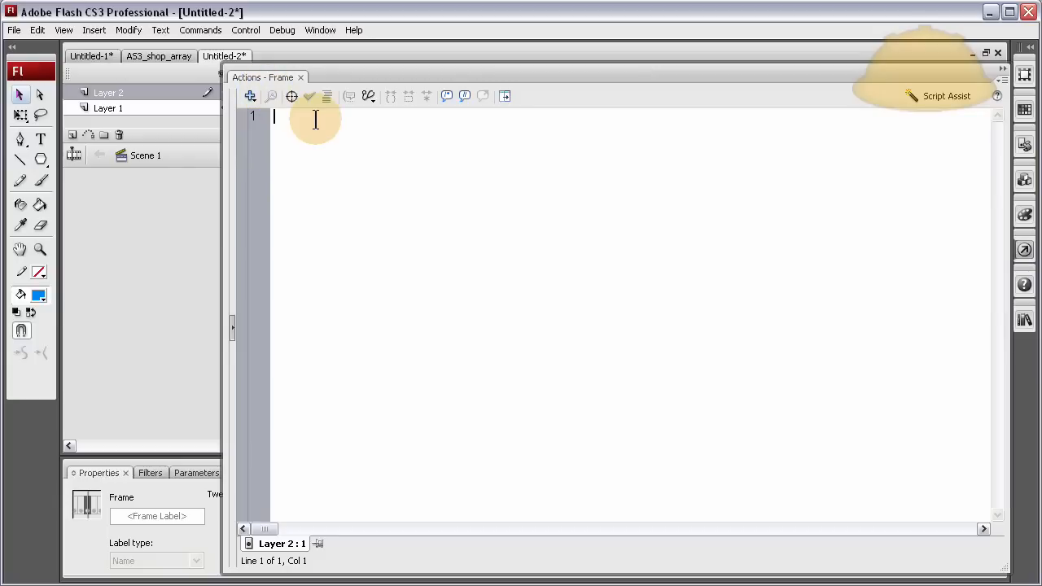
{"action": "type", "text": "var"}
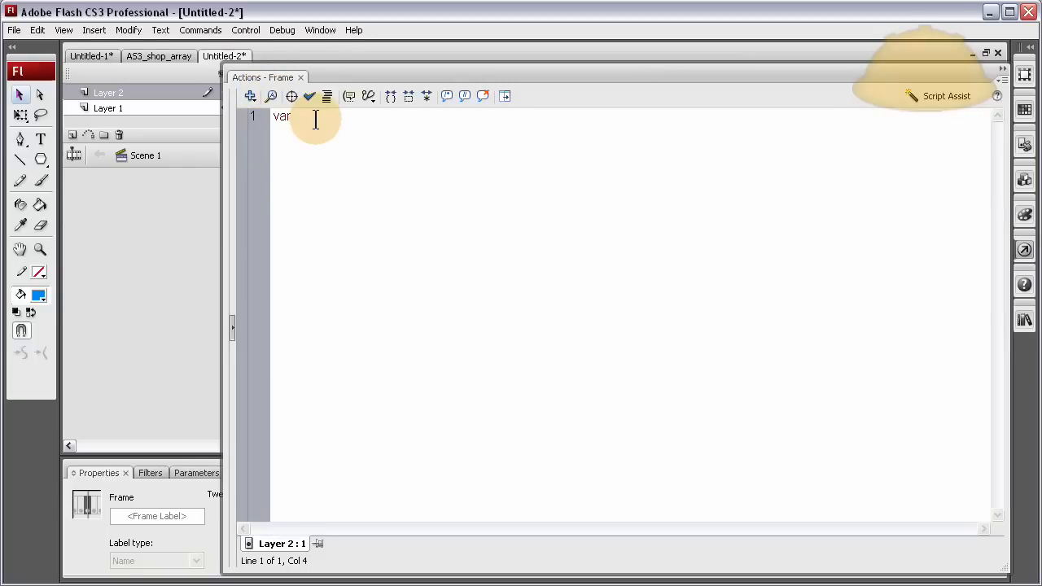
{"action": "type", "text": "my"}
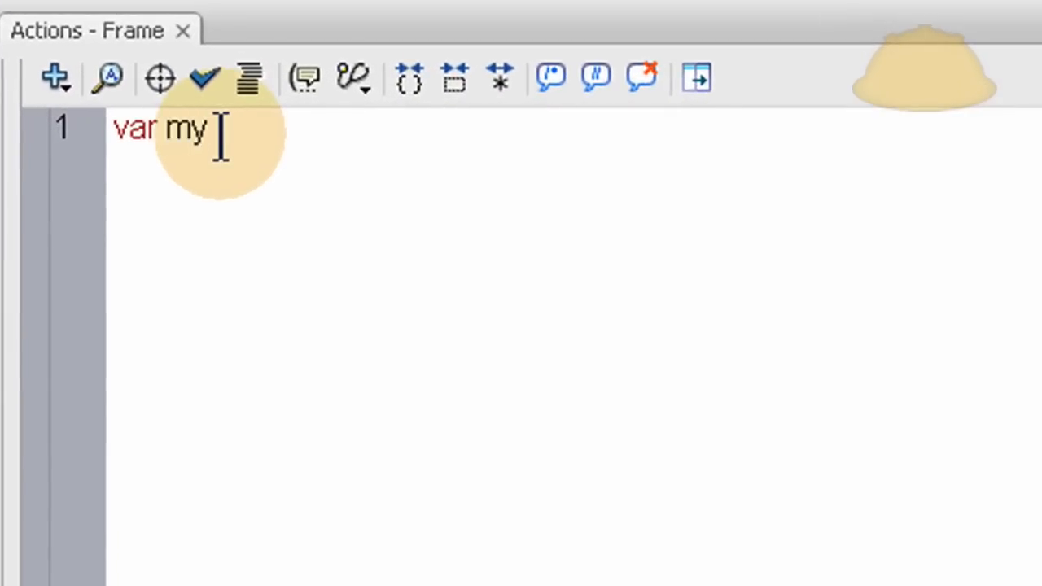
{"action": "type", "text": "String"}
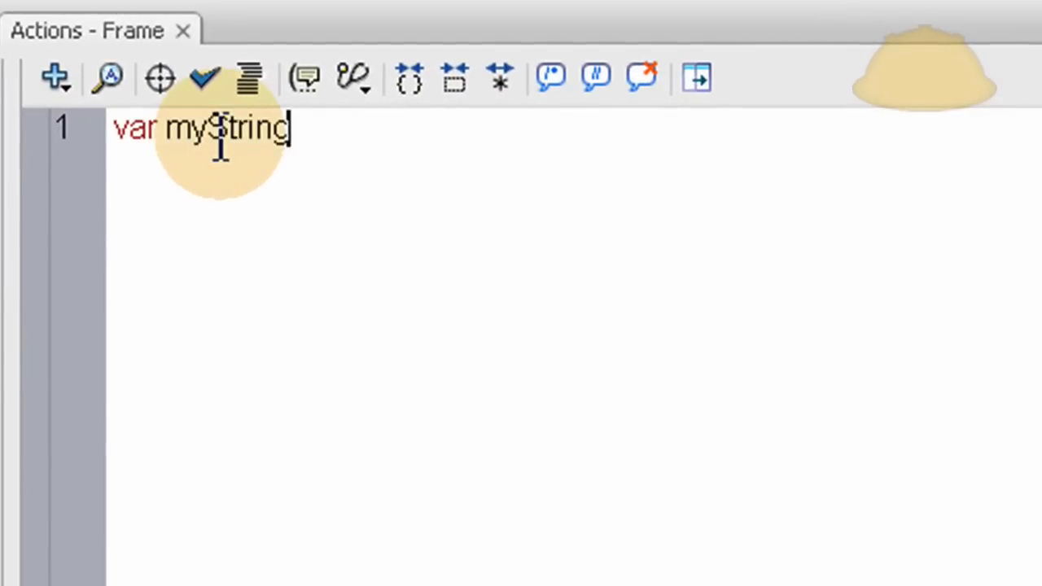
{"action": "type", "text": "1"}
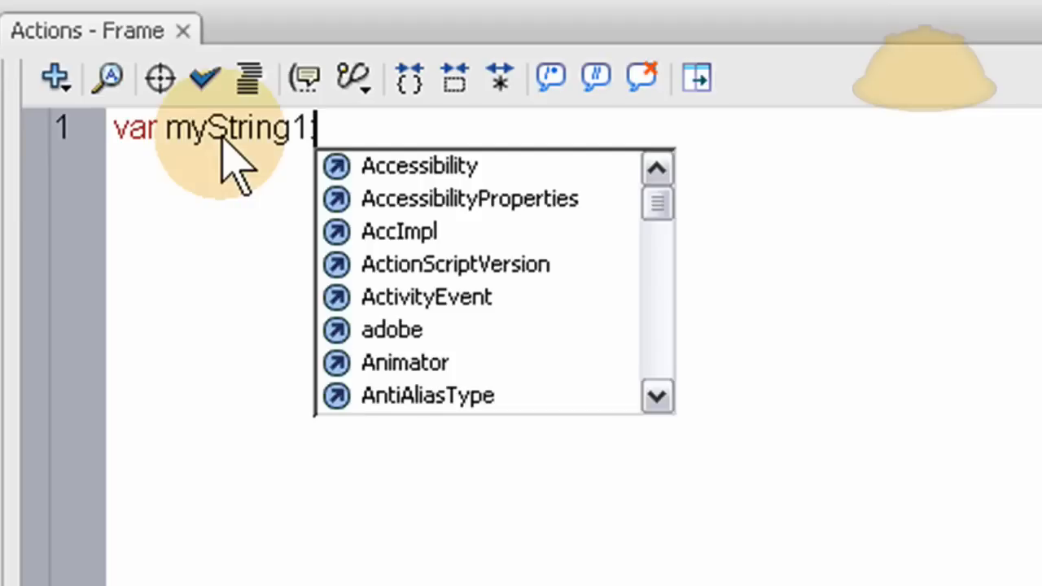
- Type myString1 as a String holding "Hello Little World!"
{"action": "type", "text": ":Stri"}
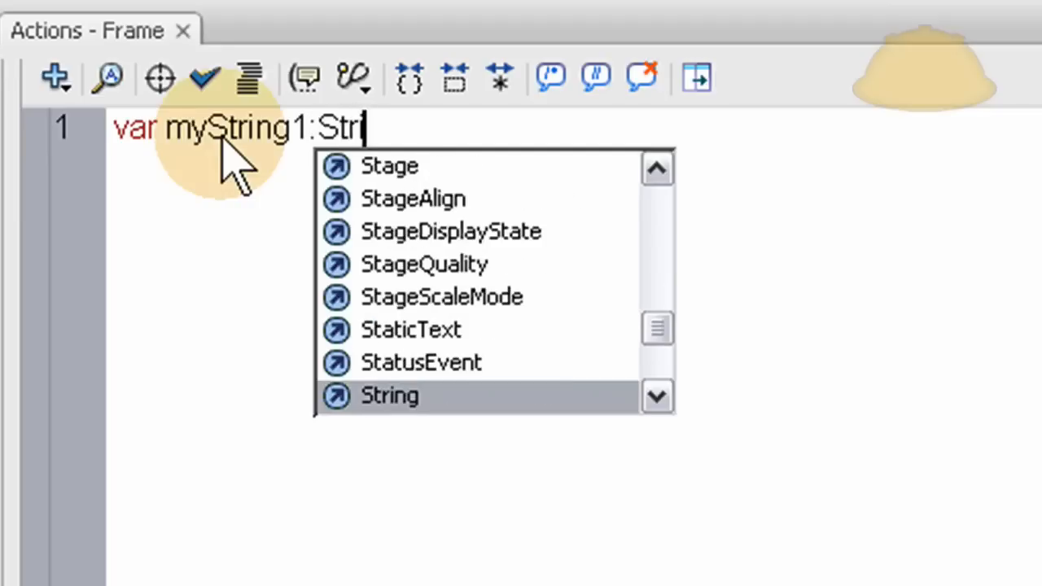
{"action": "type", "text": "ng = \"\";"}
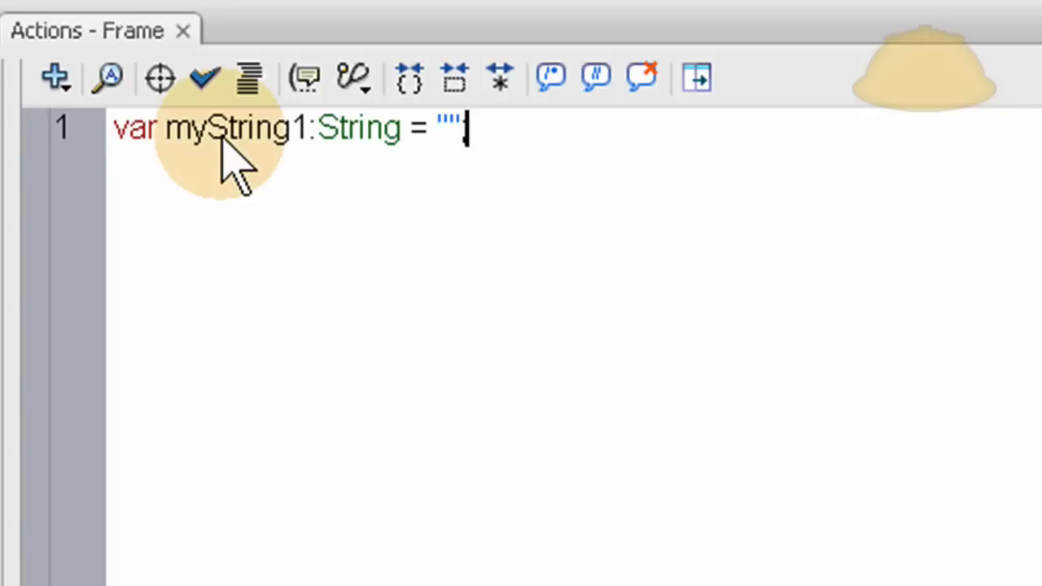
{"action": "type", "text": "';"}
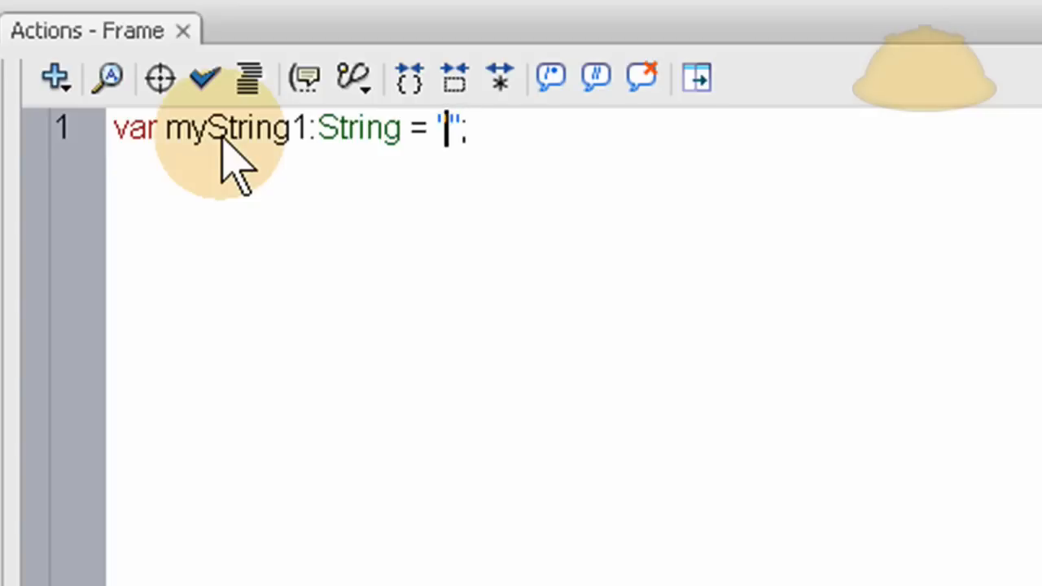
{"action": "type", "text": "Hello"}
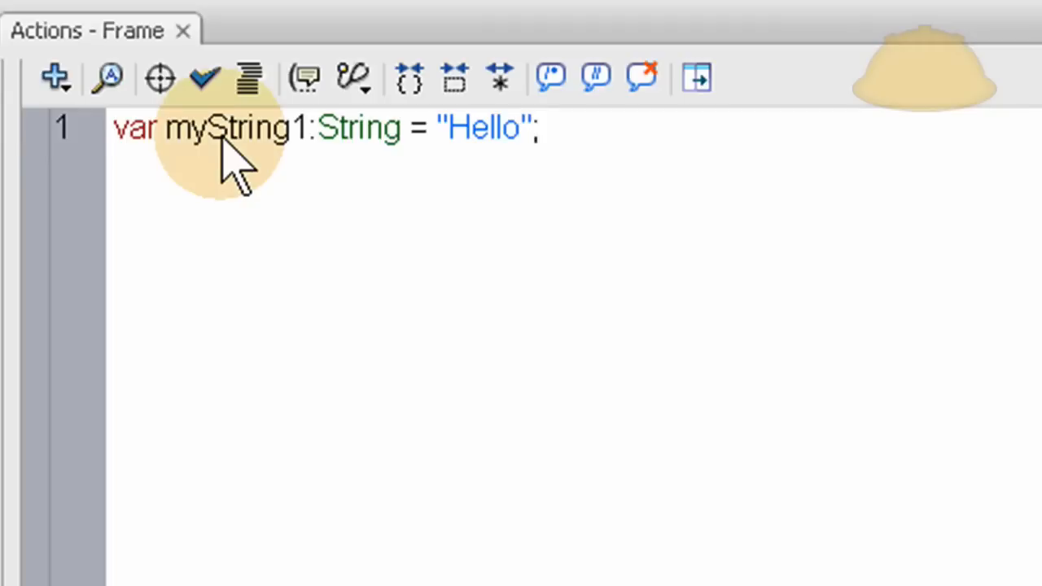
{"action": "type", "text": "Little"}
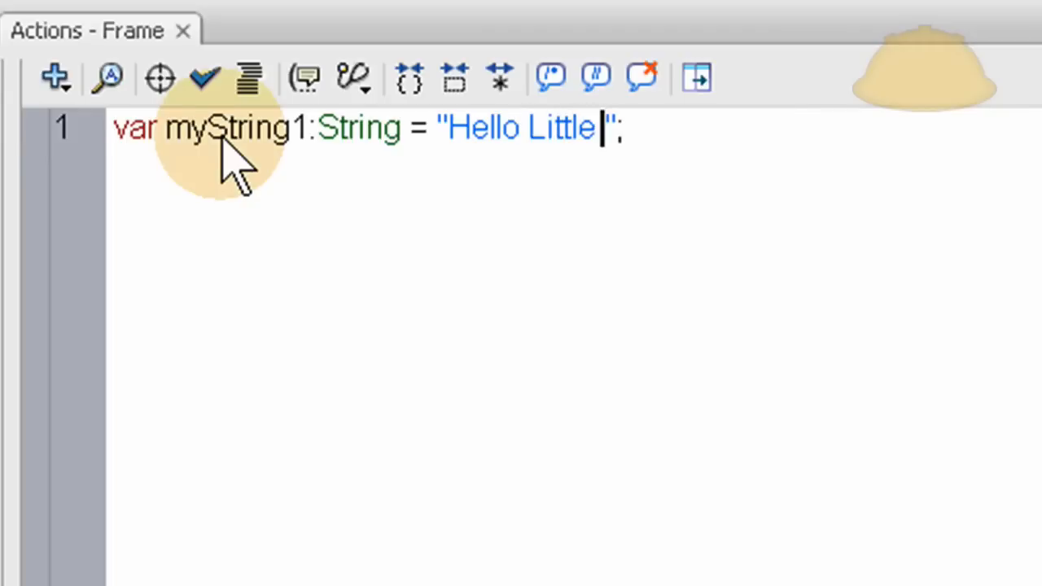
{"action": "type", "text": "World!"}
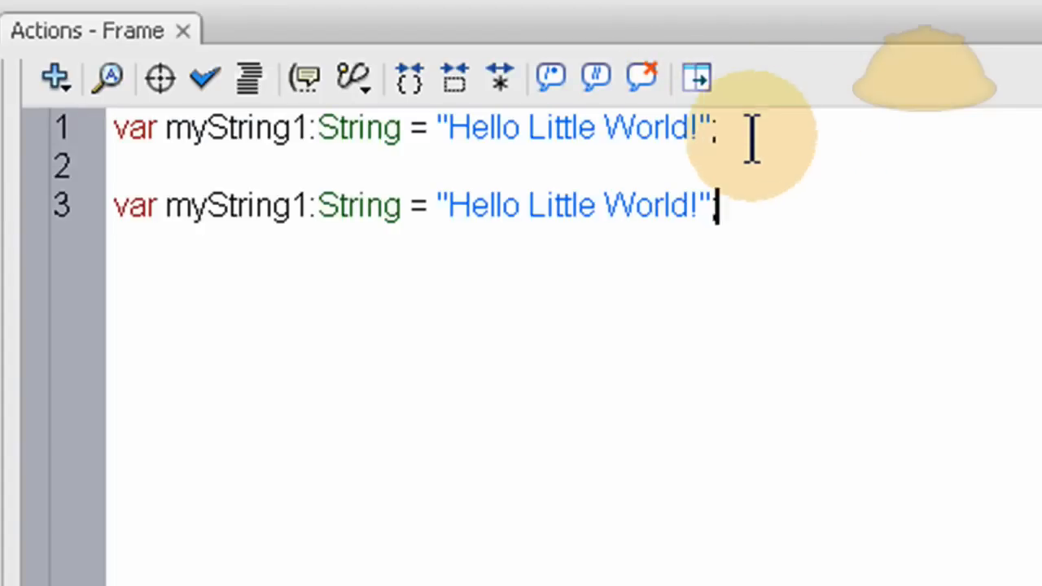
{"action": "mouse_move", "coordinate": [700, 204]}
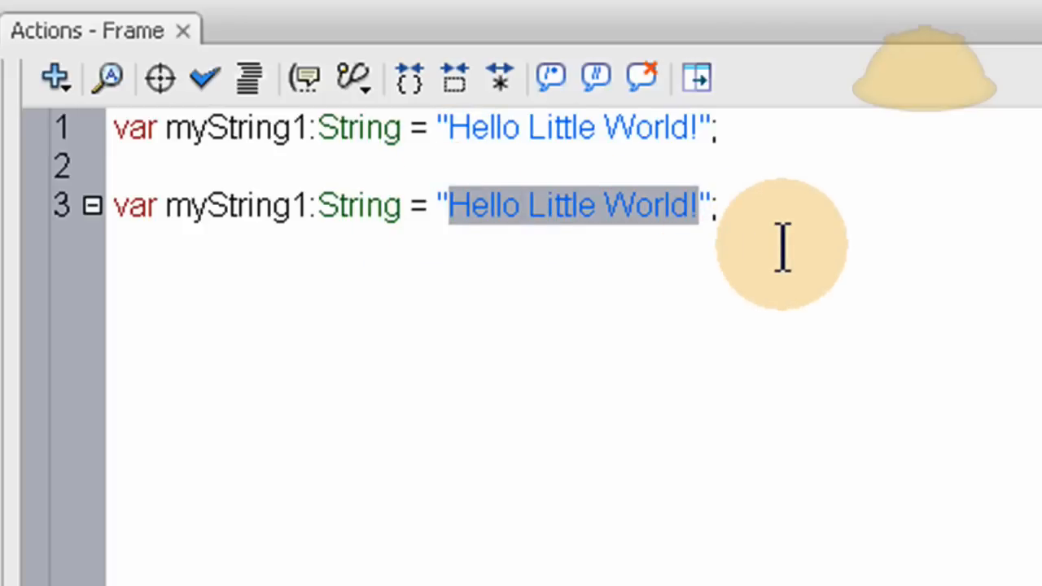
- Change the copied line's Little to Big and myString1 to myString2
{"action": "double_click", "coordinate": [560, 204]}
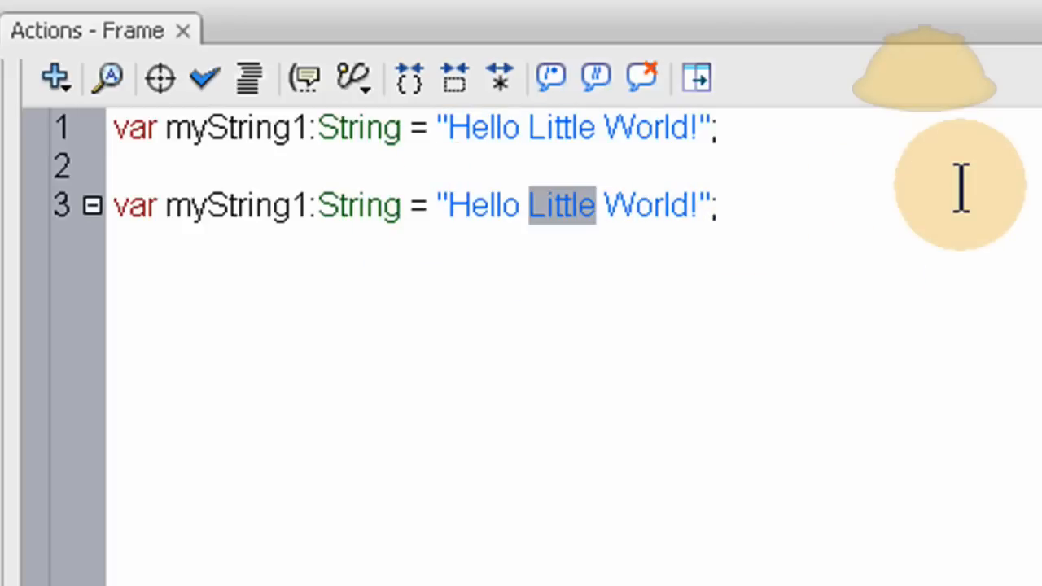
{"action": "type", "text": "Big"}
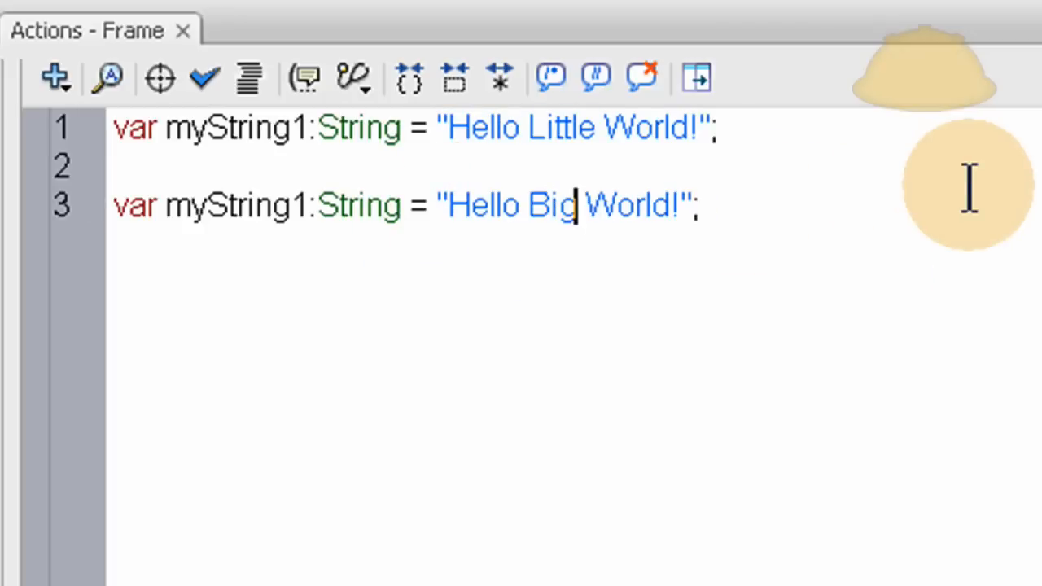
{"action": "mouse_move", "coordinate": [301, 205]}
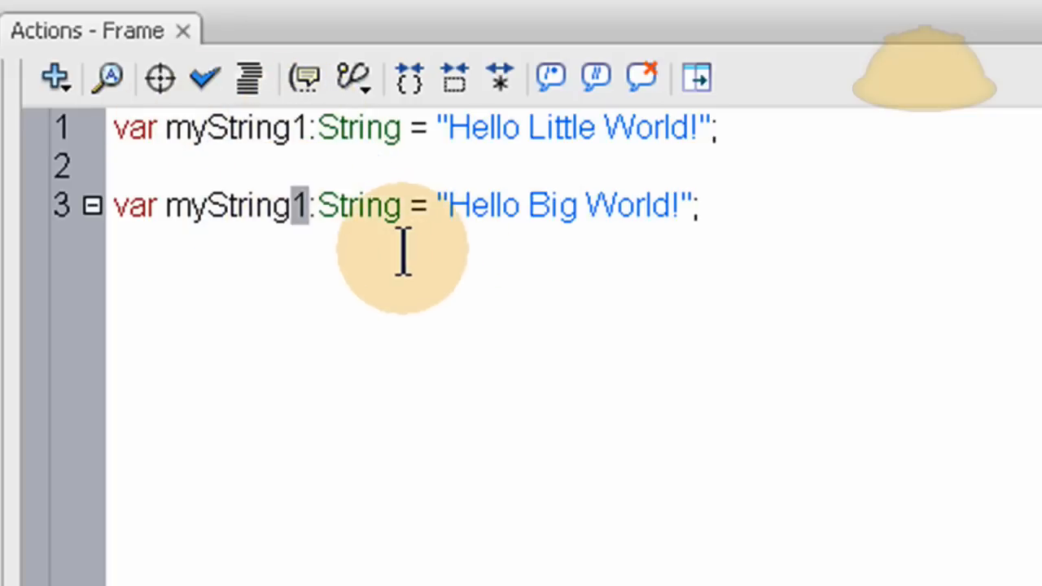
{"action": "type", "text": "2"}
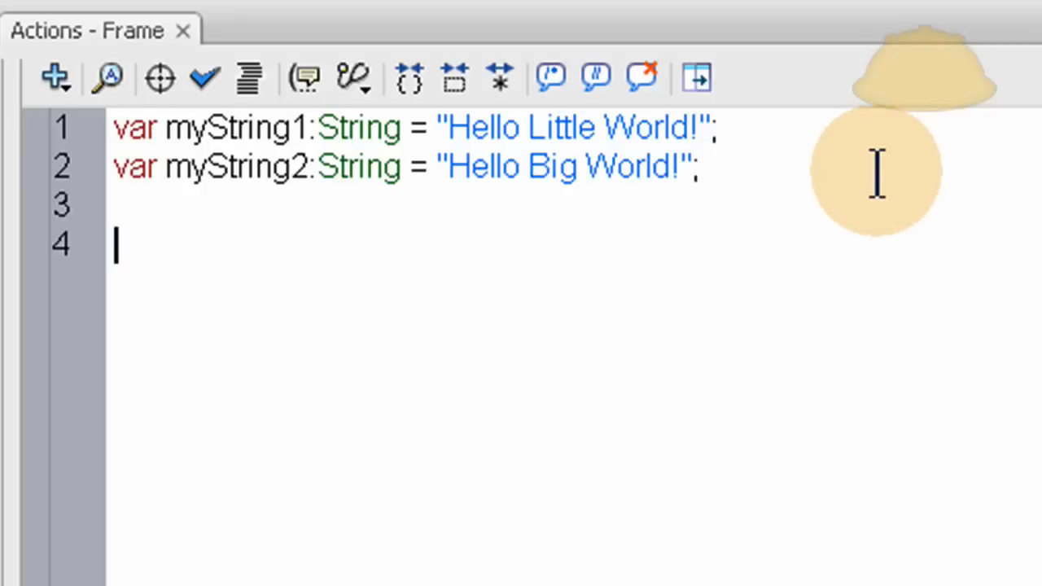
- Start line 4 as ta_txt.htmlText followed by empty quotes
{"action": "type", "text": "{"}
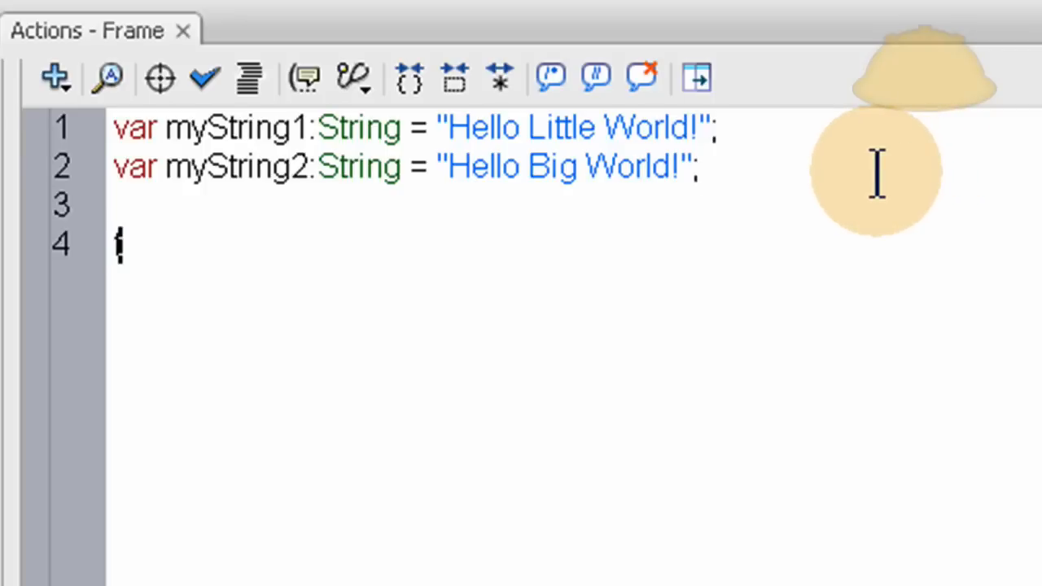
{"action": "type", "text": "tat_"}
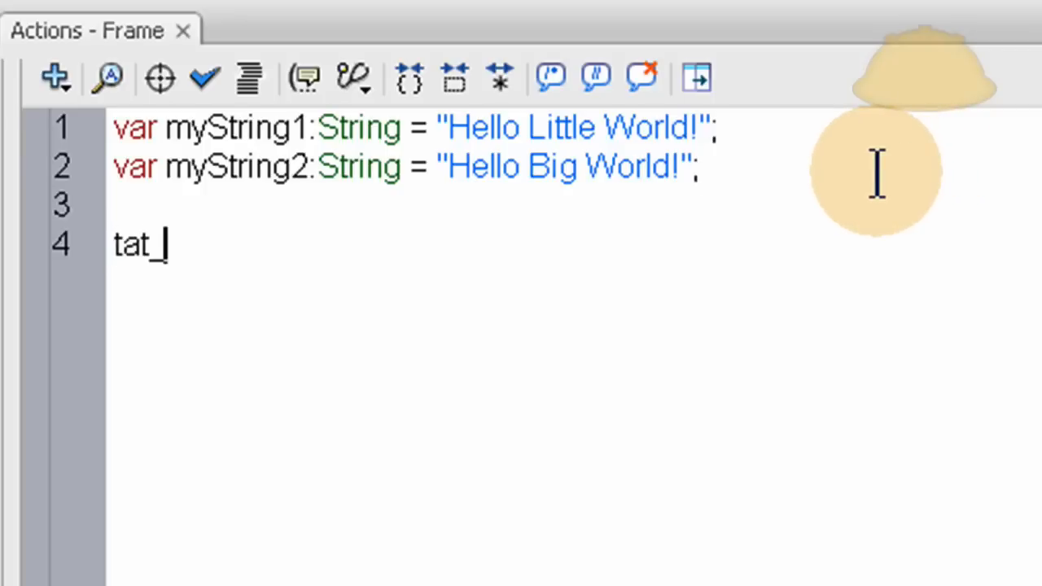
{"action": "type", "text": "tx"}
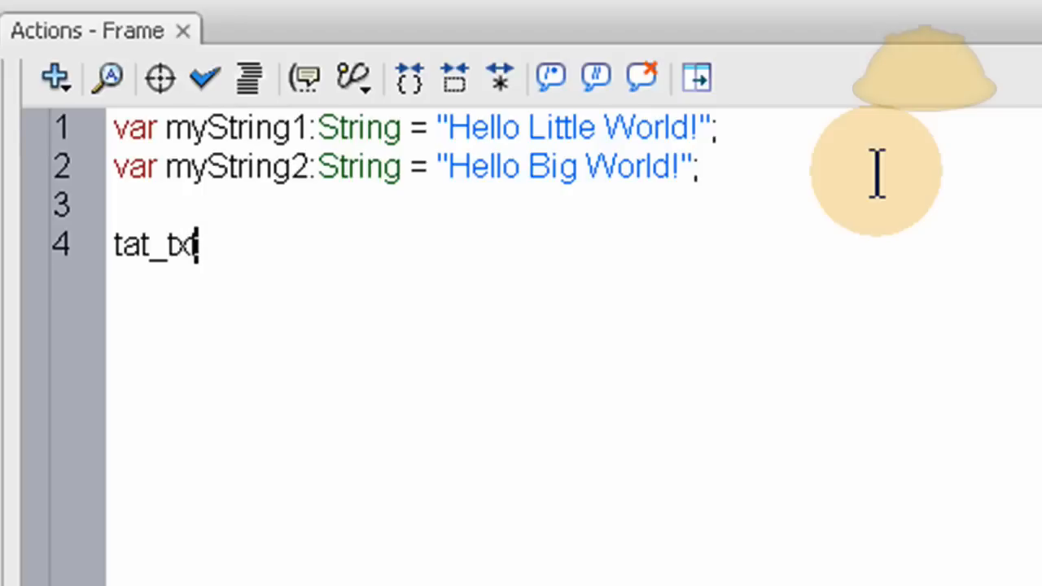
{"action": "key", "text": "BackSpace"}
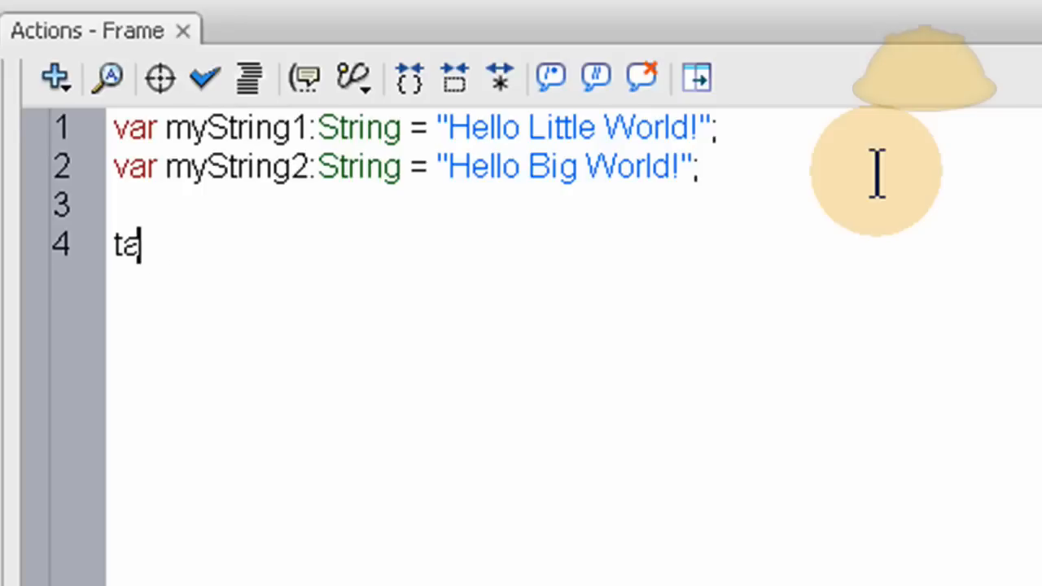
{"action": "type", "text": "_txt"}
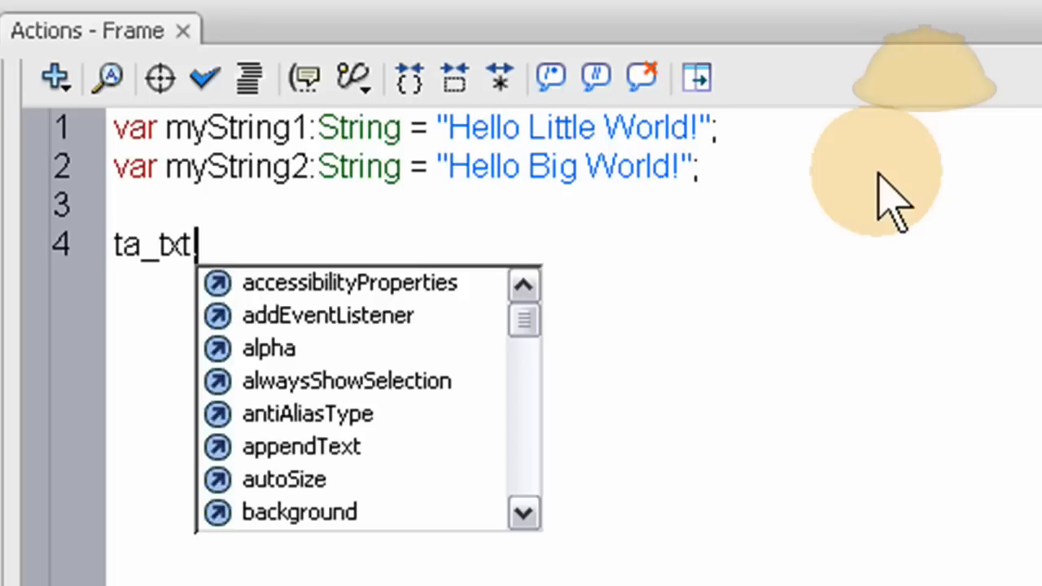
{"action": "type", "text": ".htmlText ="}
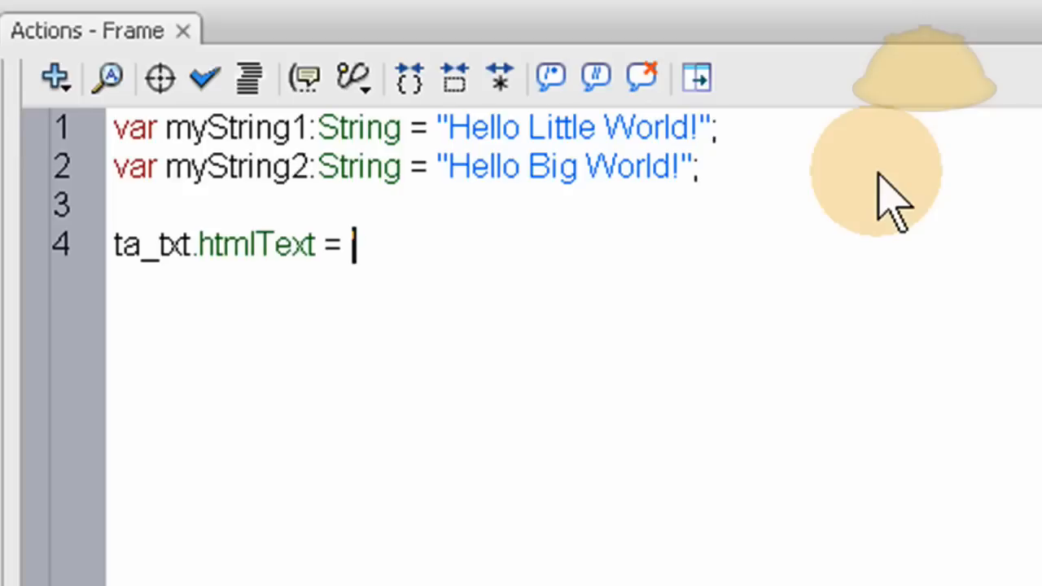
{"action": "type", "text": "'"}
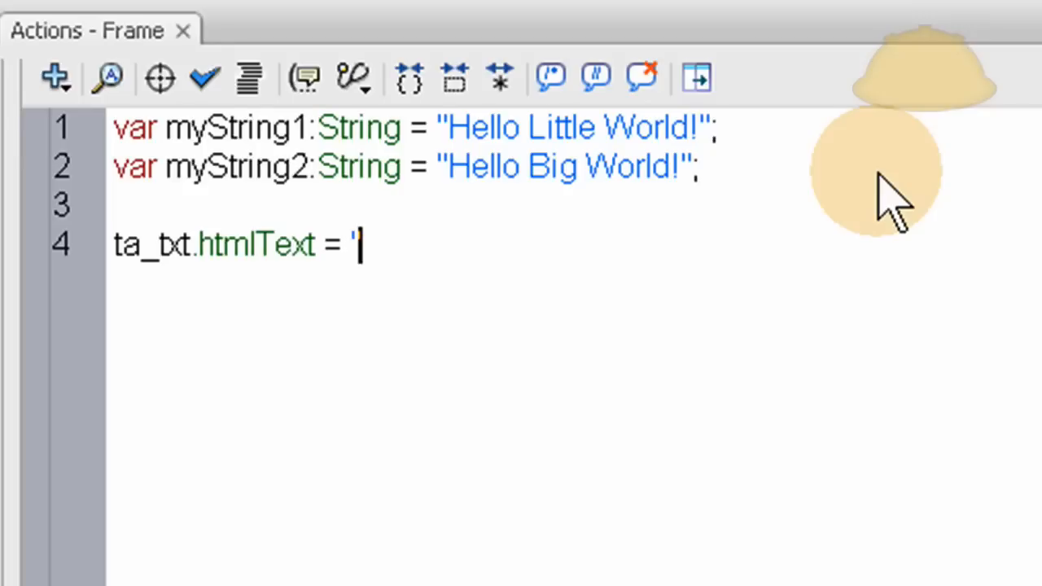
{"action": "type", "text": "\";"}
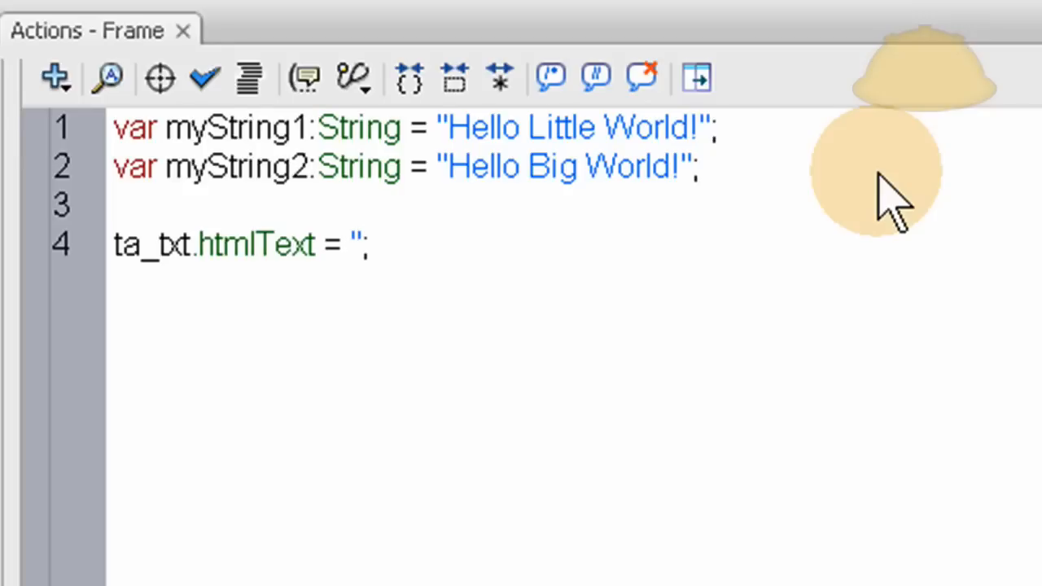
- Add the opening <font size="-2"> tag inside the quotes
{"action": "left_click", "coordinate": [355, 244]}
{"action": "type", "text": "<font  "}
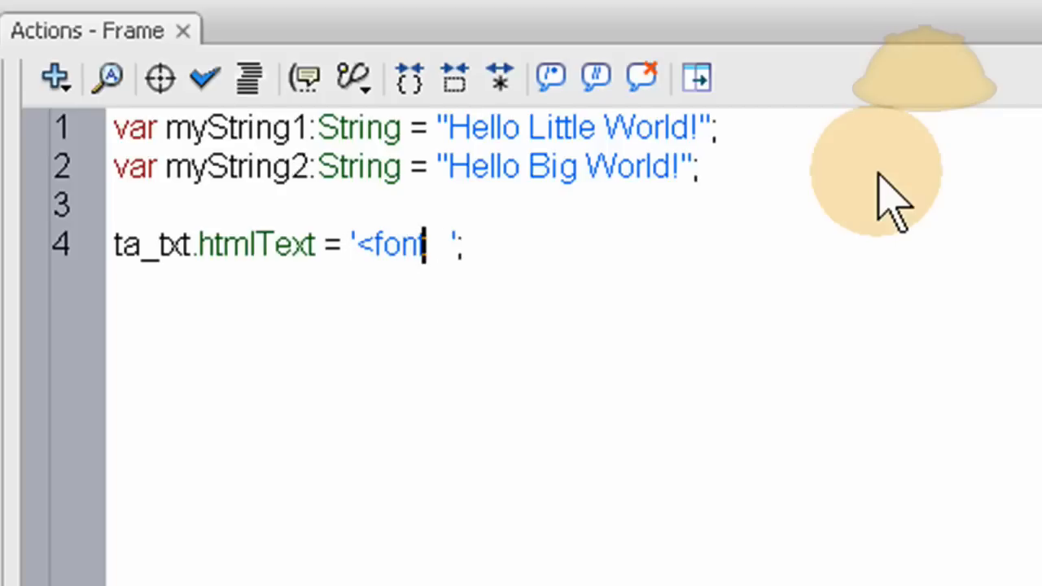
{"action": "type", "text": "siz"}
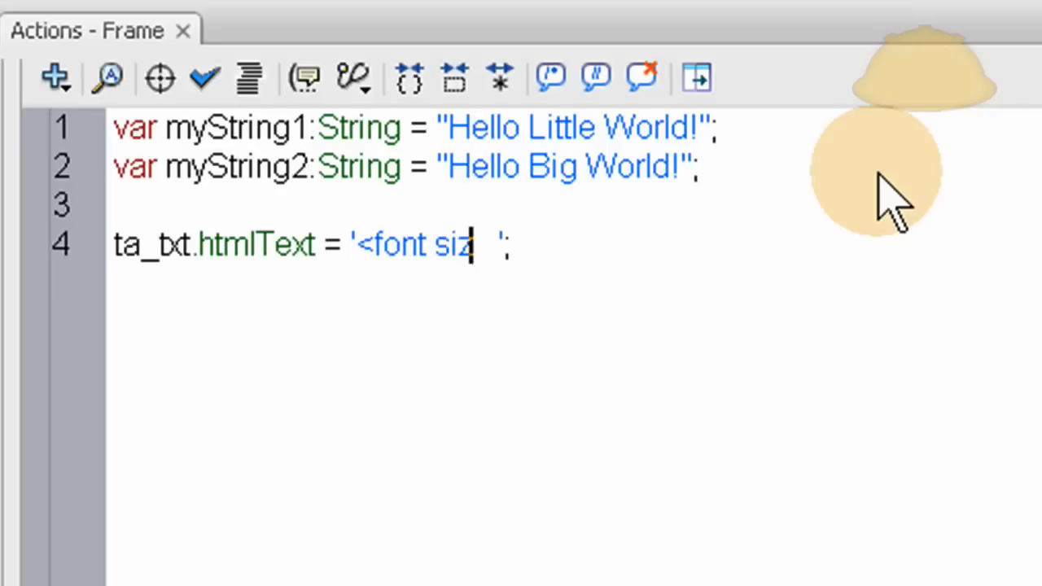
{"action": "type", "text": "e"}
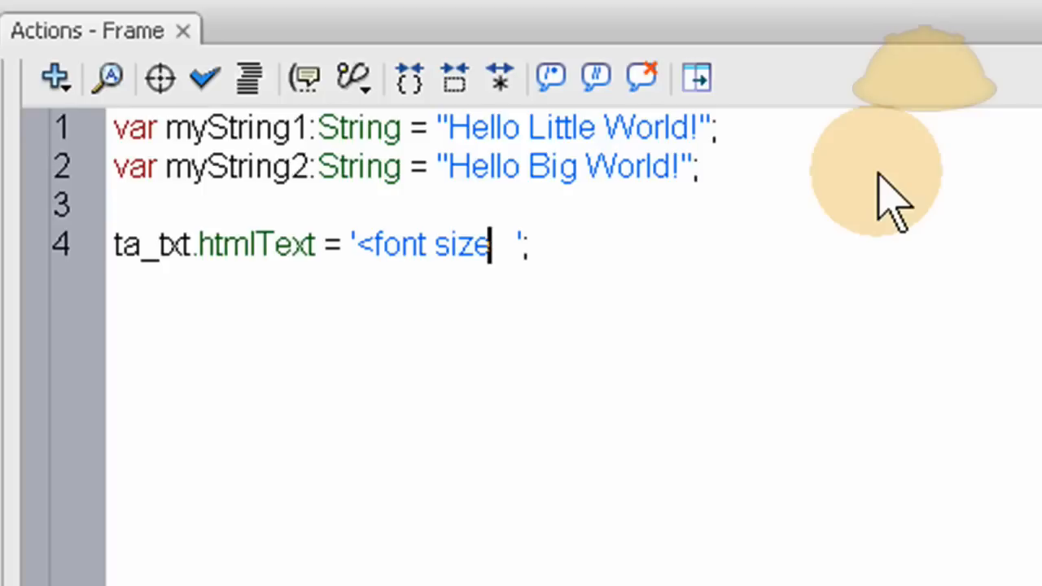
{"action": "type", "text": "="}
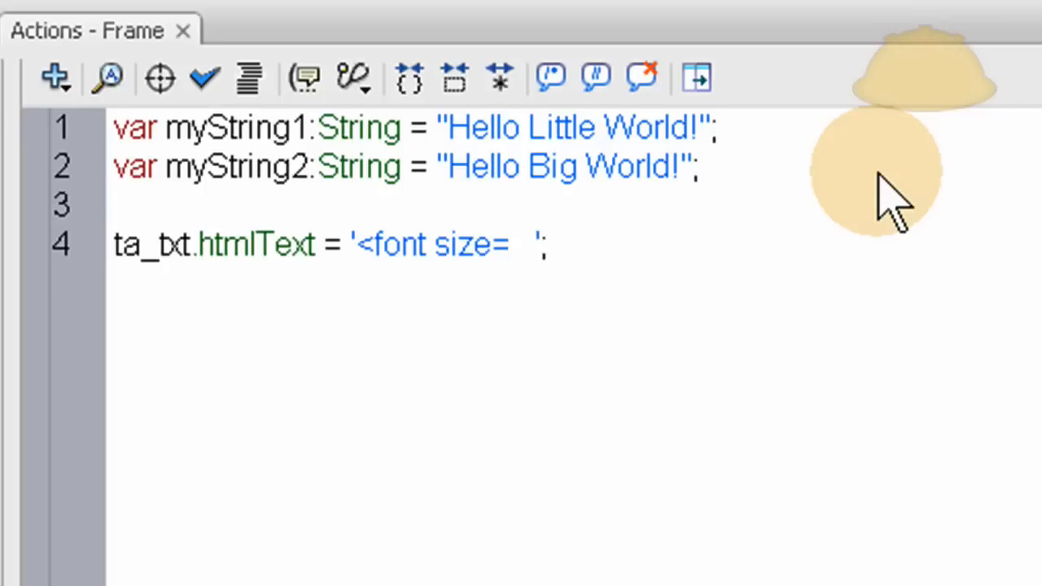
{"action": "type", "text": "'\""}
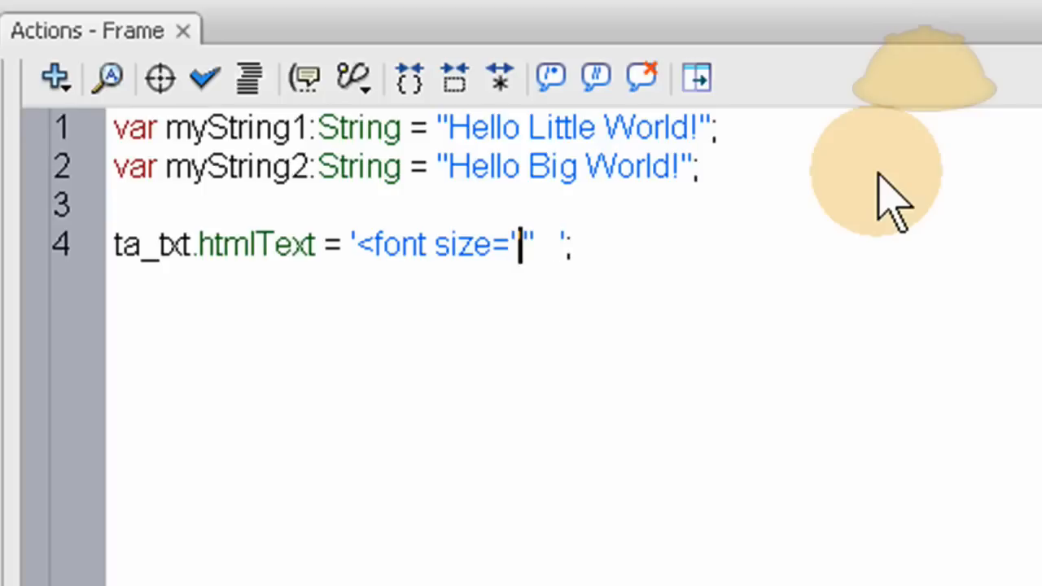
{"action": "type", "text": "-2"}
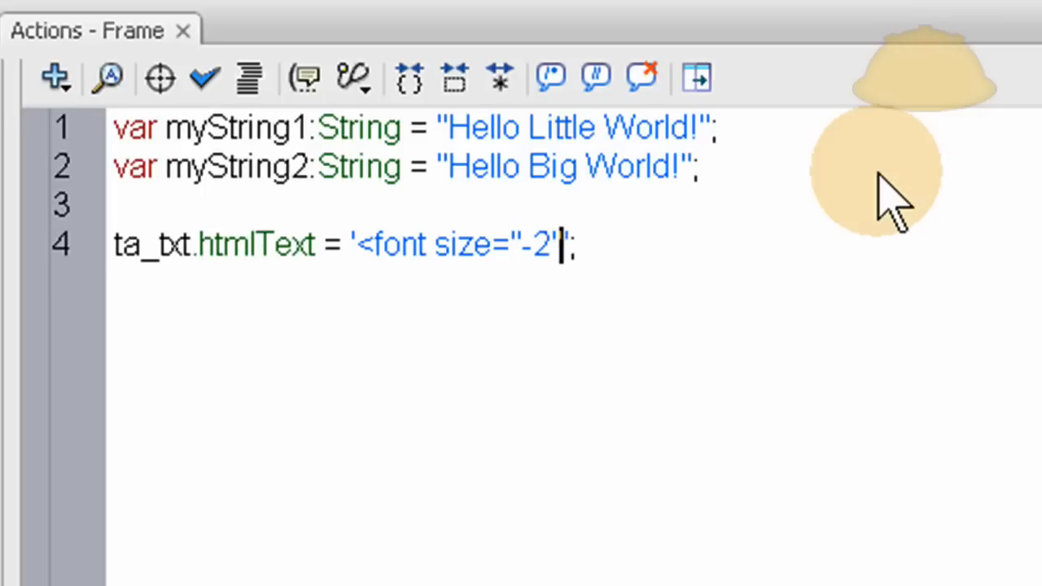
{"action": "type", "text": "\""}
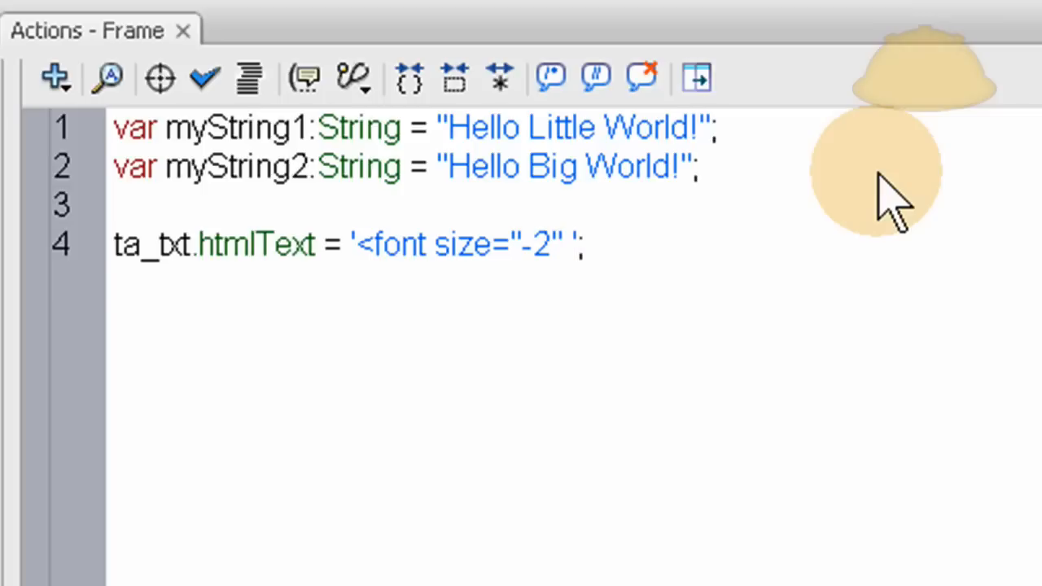
{"action": "type", "text": ">"}
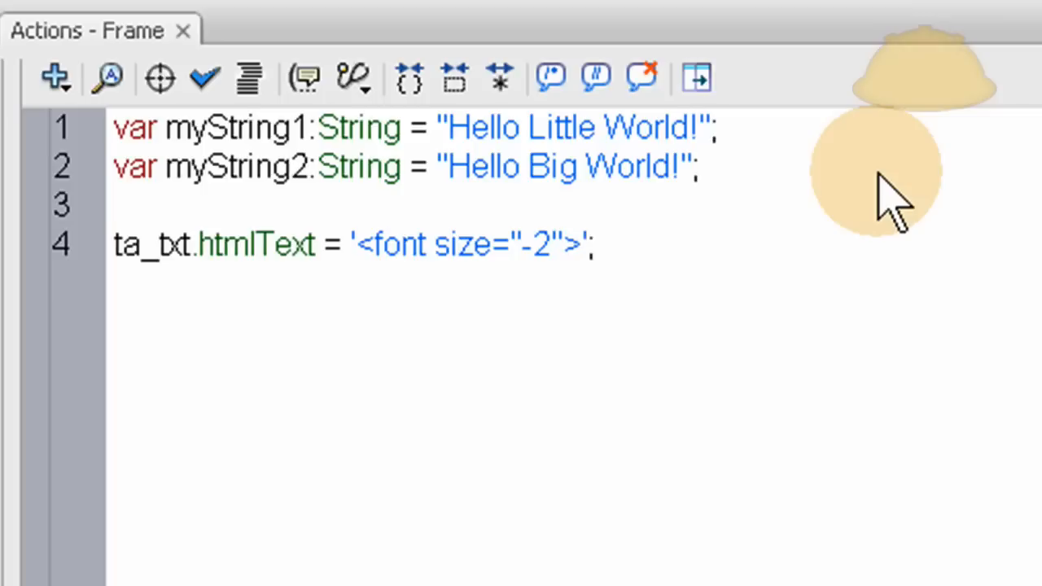
- Add myString1 and the closing </font> tag to the statement
{"action": "left_click", "coordinate": [586, 244]}
{"action": "type", "text": " +  + "}
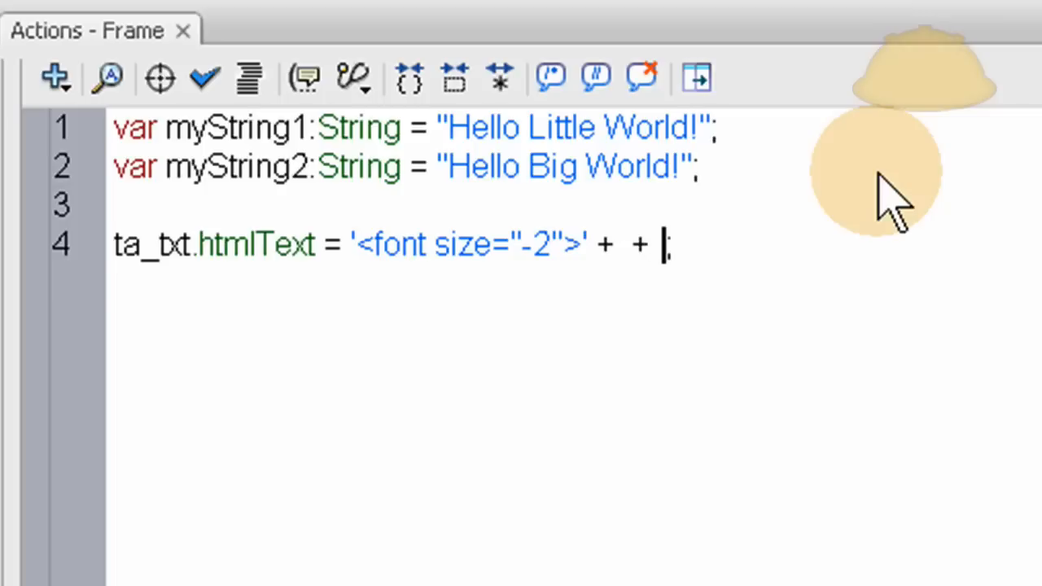
{"action": "type", "text": "\""}
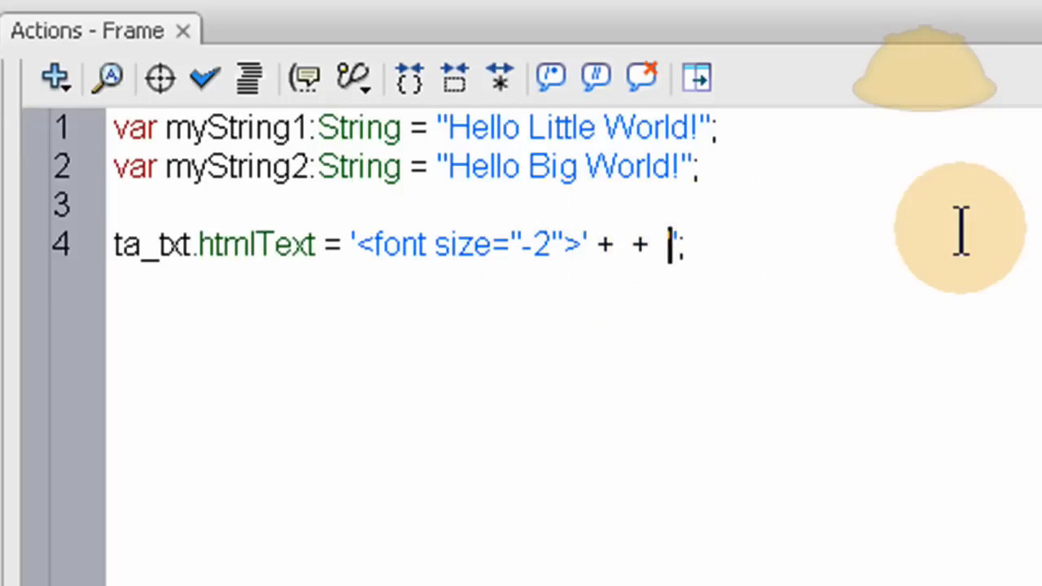
{"action": "type", "text": "'</font"}
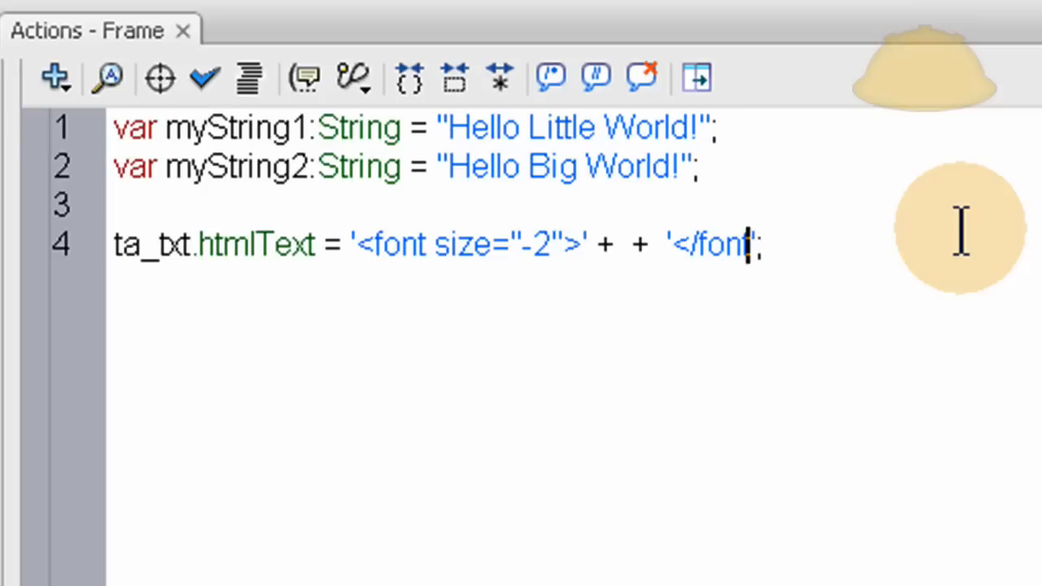
{"action": "type", "text": ">"}
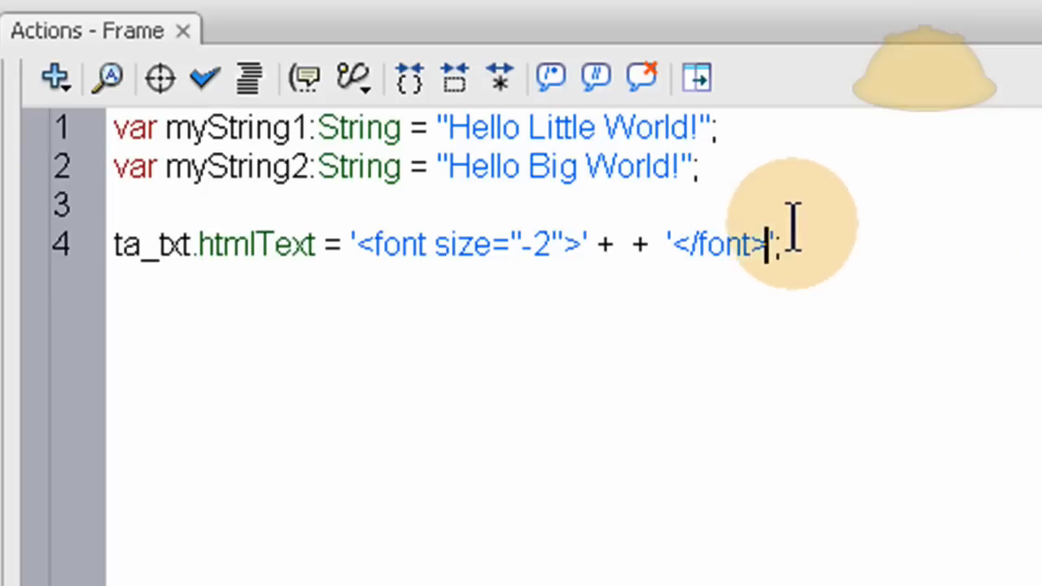
{"action": "mouse_move", "coordinate": [260, 146]}
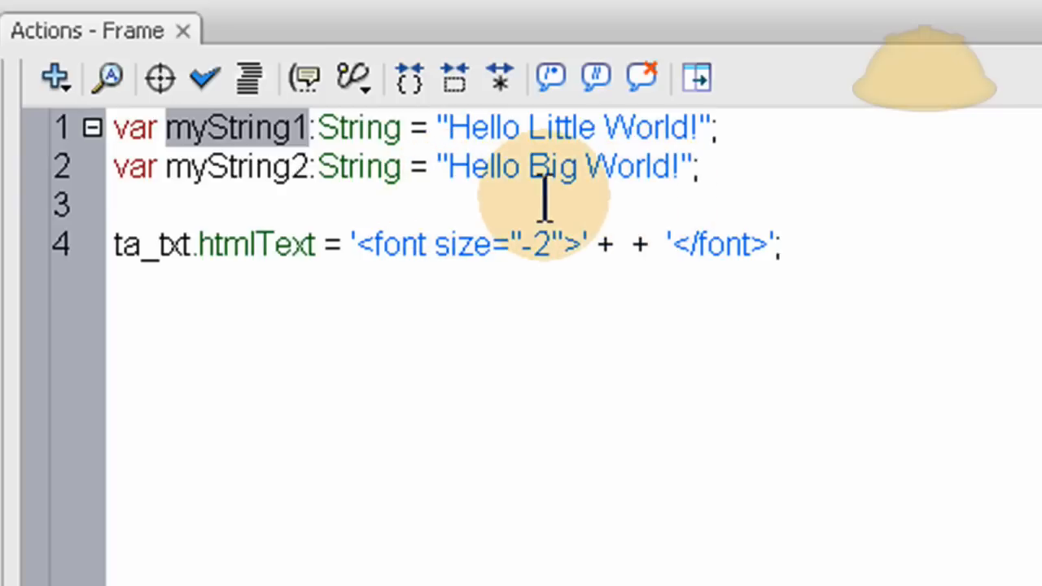
{"action": "type", "text": "myString1"}
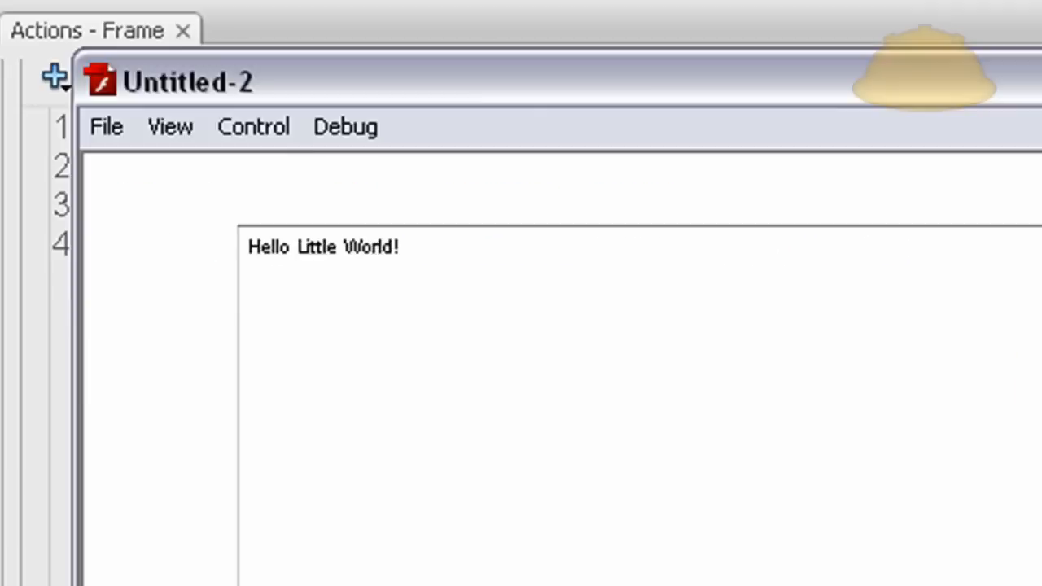
- Leave the test preview and return to the script
{"action": "left_click", "coordinate": [467, 248]}
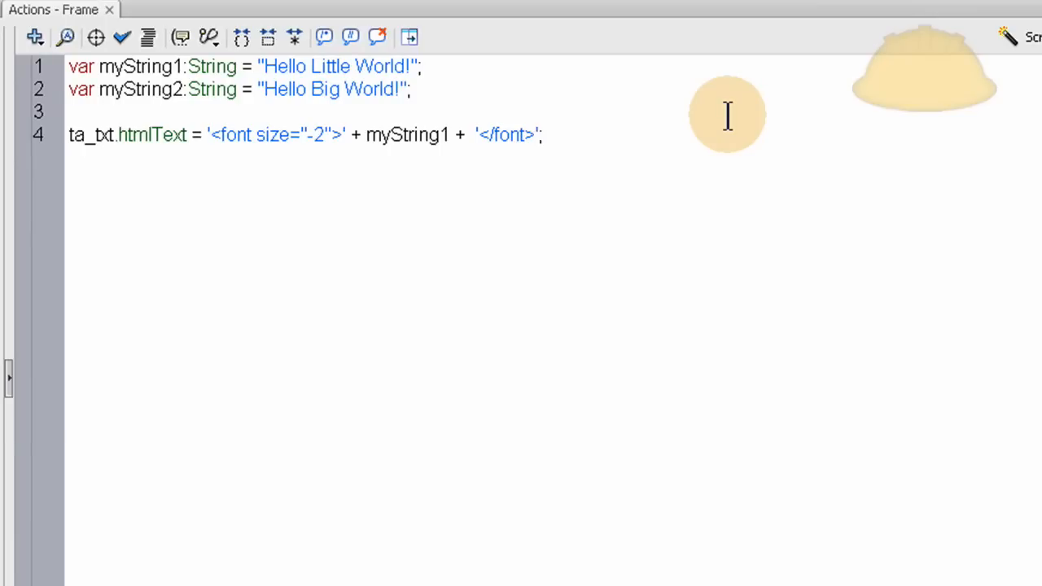
- Append <br />, a size +8 font tag, myString2 and a closing </font>
{"action": "type", "text": "<"}
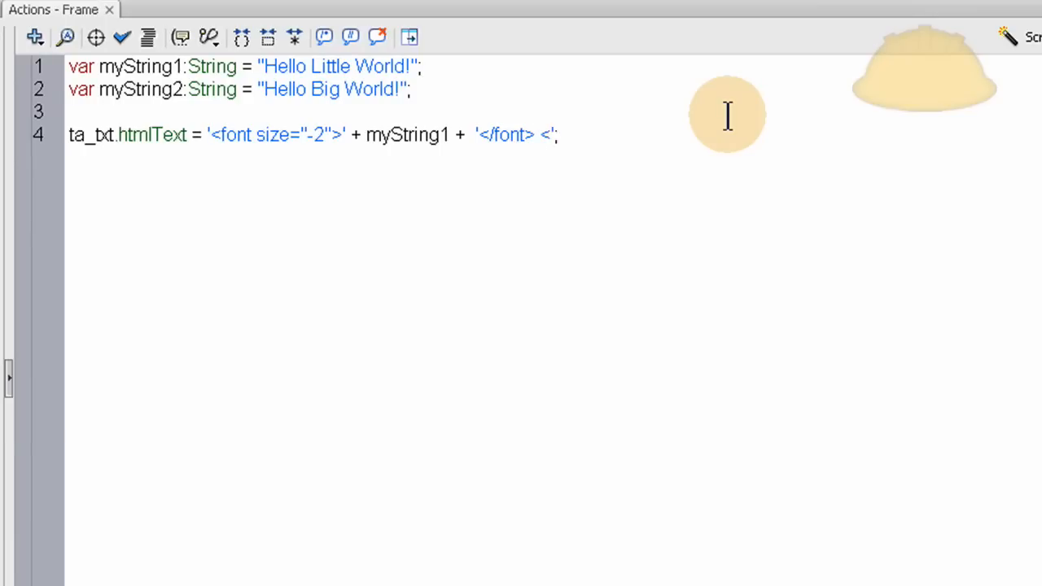
{"action": "type", "text": "br />"}
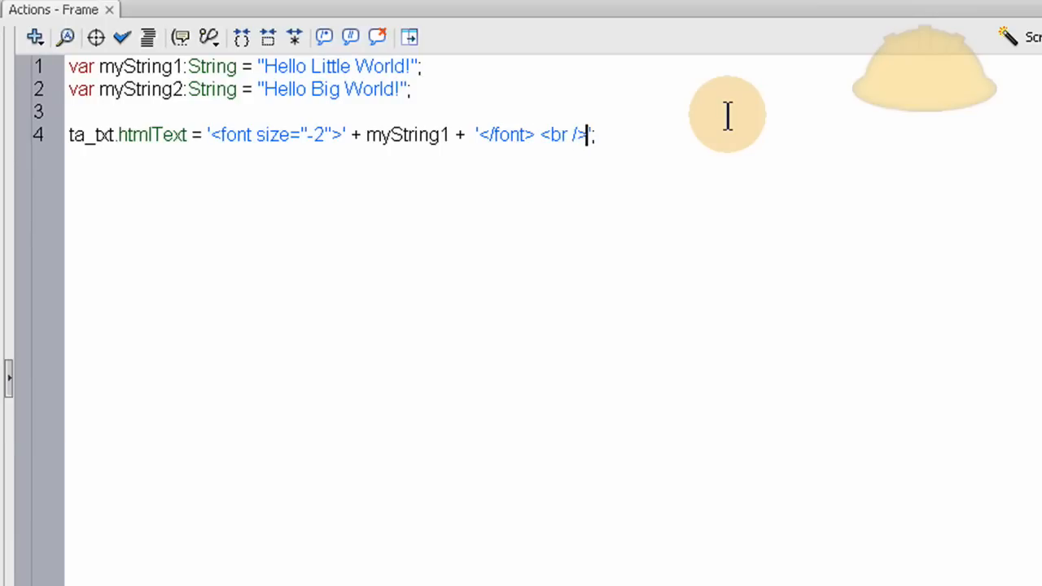
{"action": "mouse_move", "coordinate": [660, 126]}
{"action": "type", "text": " <font size=\"-2\">"}
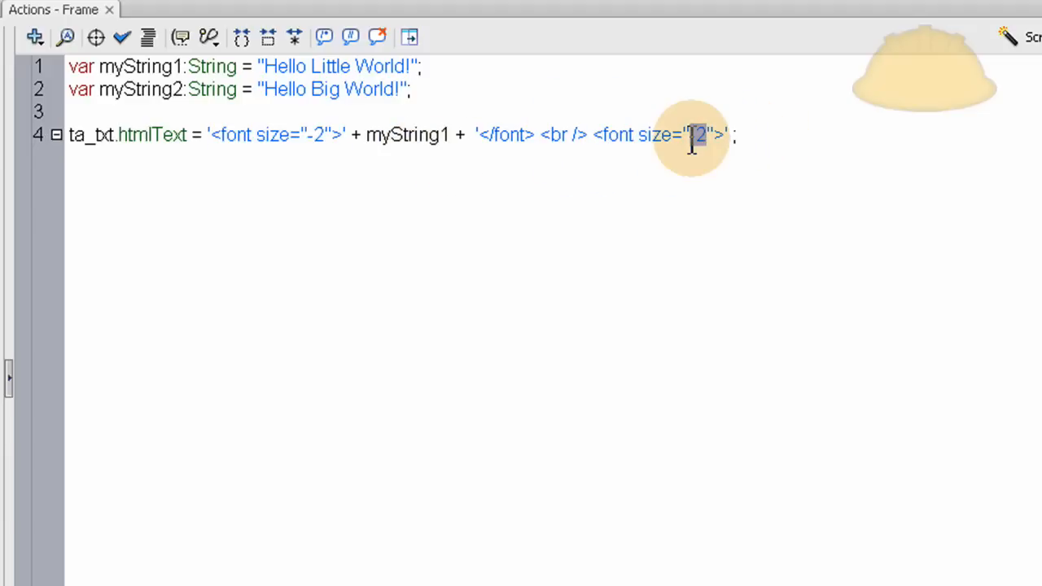
{"action": "type", "text": "+8"}
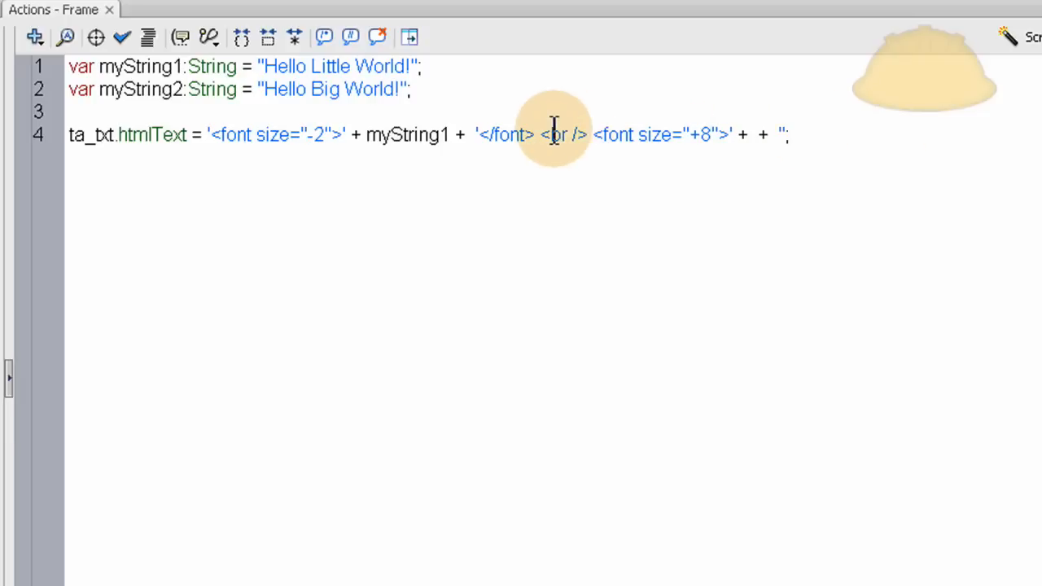
{"action": "double_click", "coordinate": [506, 135]}
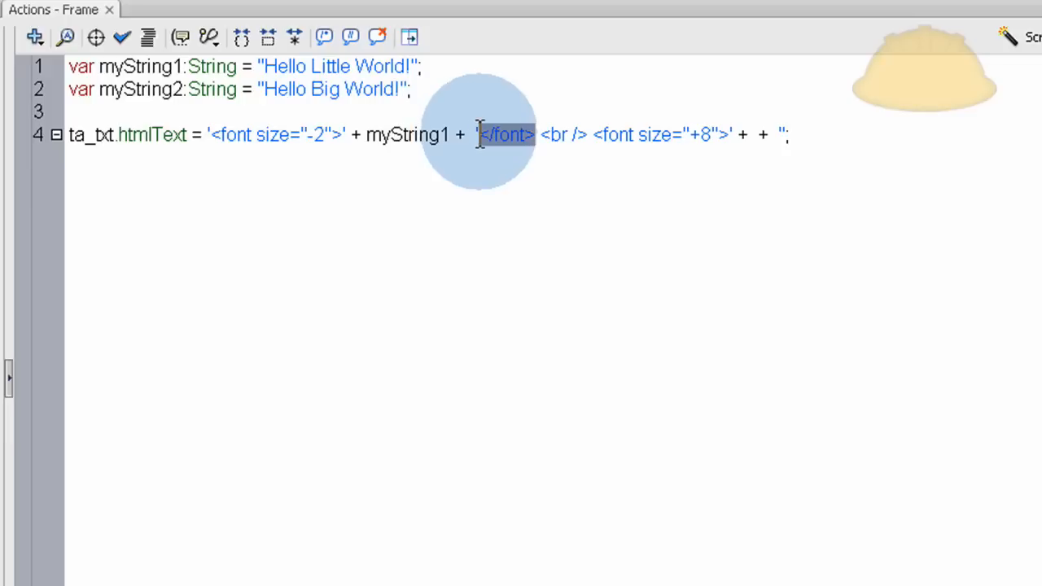
{"action": "mouse_move", "coordinate": [777, 134]}
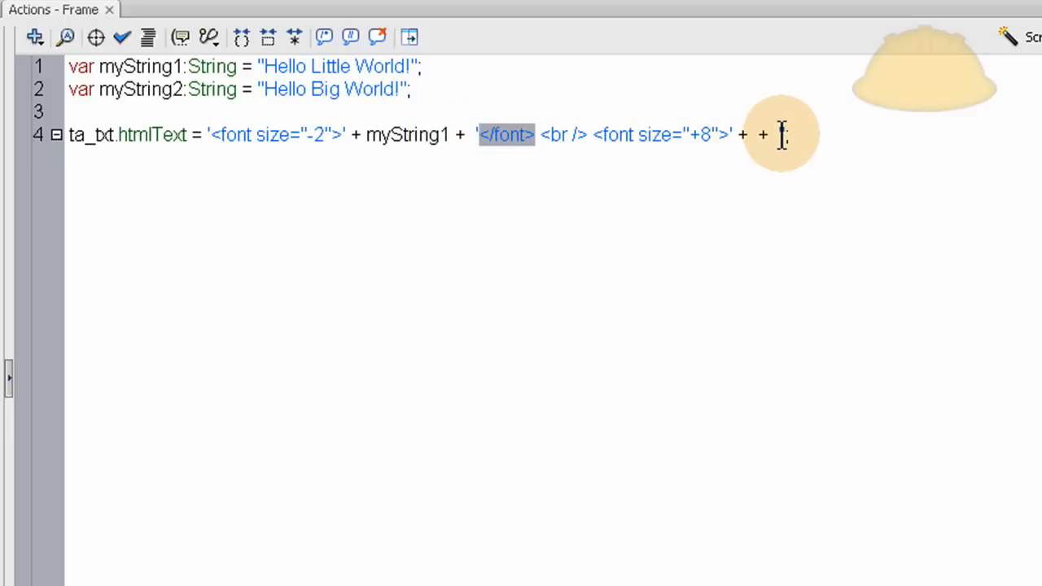
{"action": "type", "text": "'</font>';"}
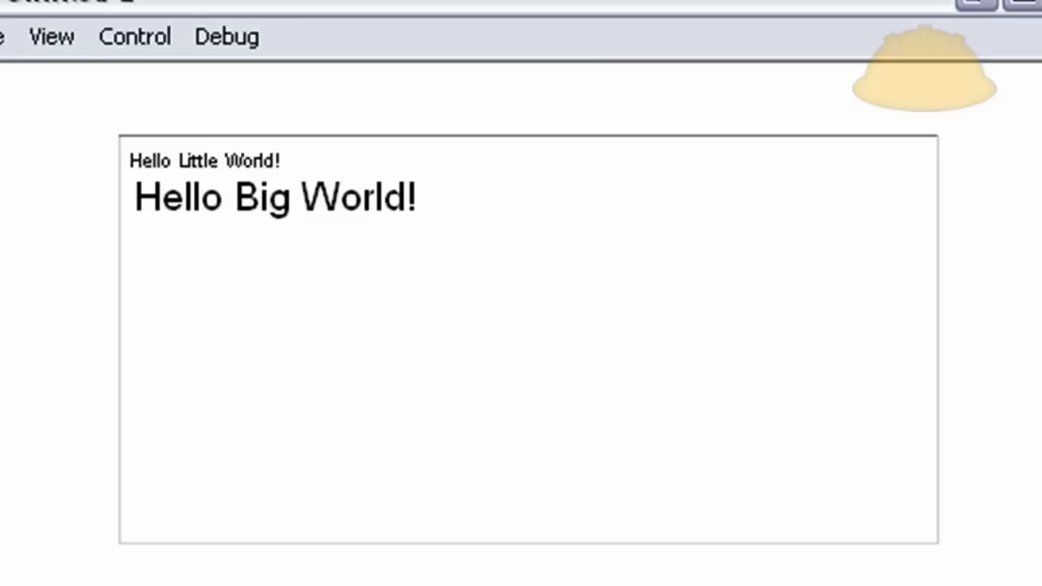
{"action": "mouse_move", "coordinate": [511, 202]}
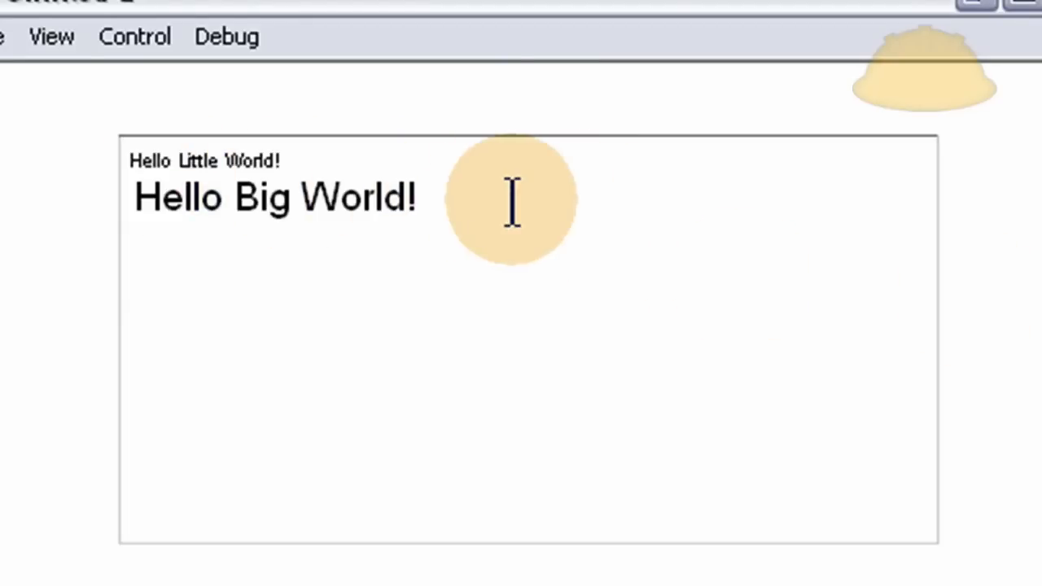
{"action": "mouse_move", "coordinate": [334, 167]}
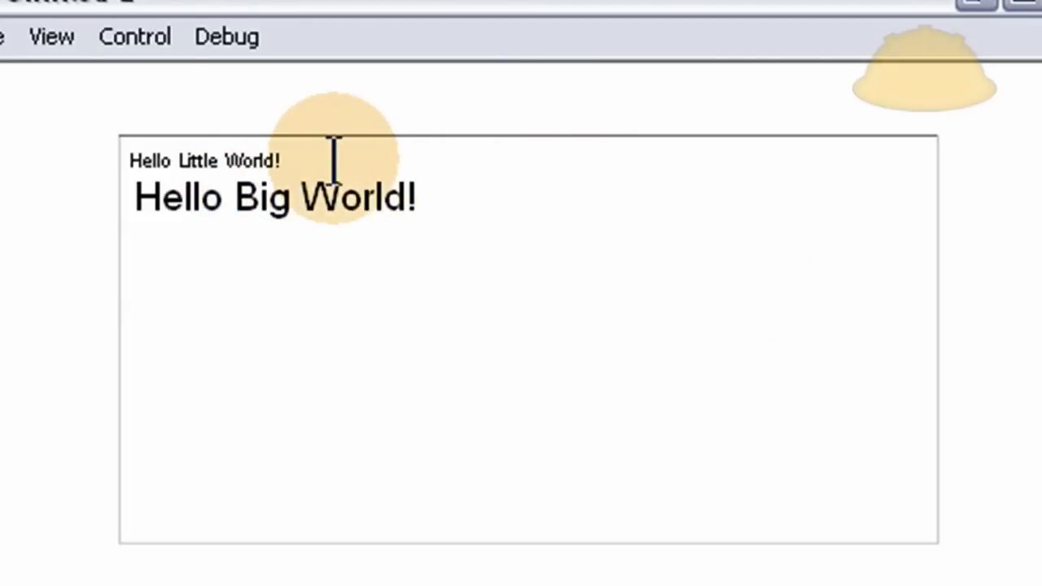
- Check the small and large greetings, then return to line 4 of the script
{"action": "double_click", "coordinate": [252, 160]}
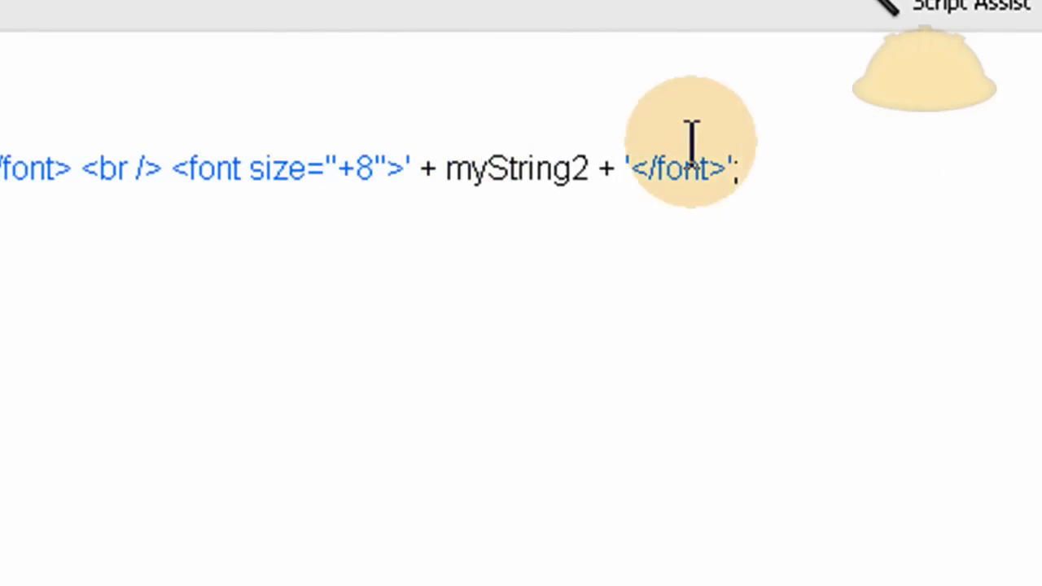
- Insert <u> after the +8 font tag and start the closing </u>
{"action": "type", "text": "<u>"}
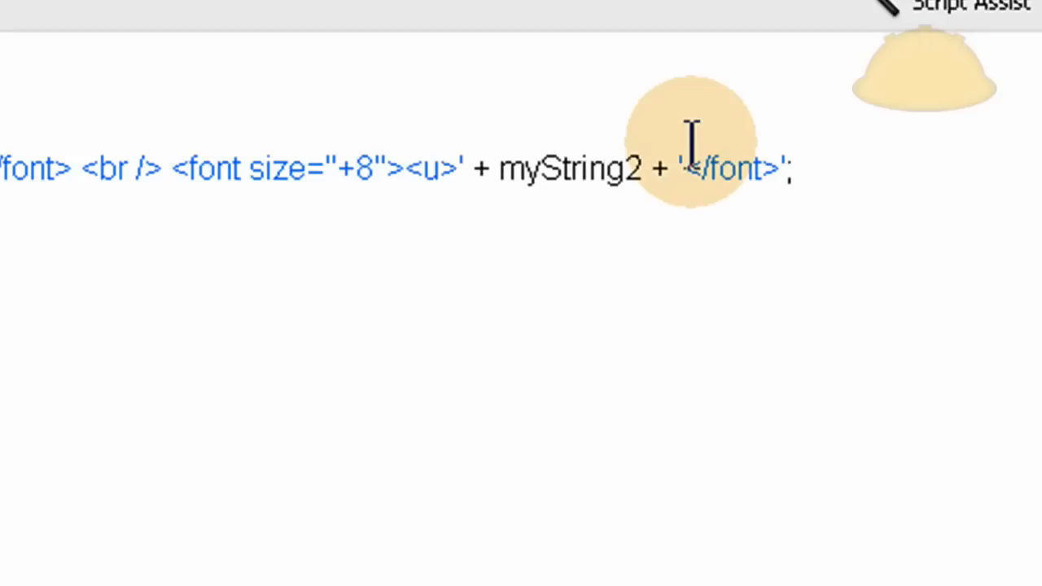
{"action": "type", "text": "/u</"}
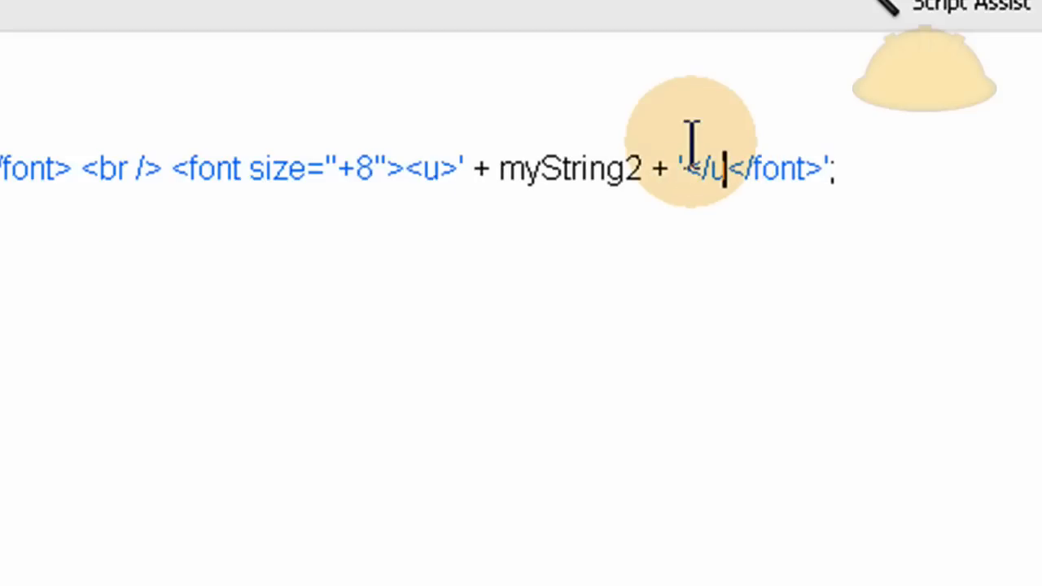